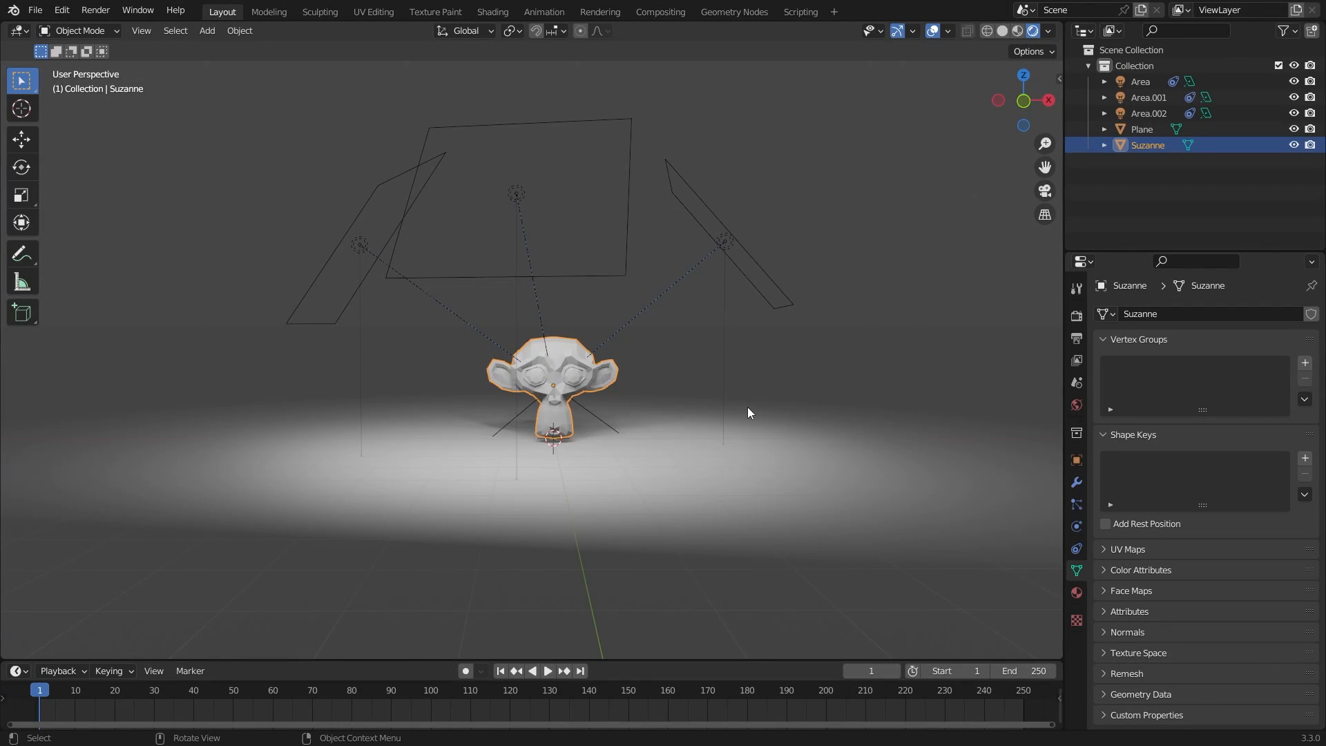
Step: Move Suzanne, then swing Area.002 around and leave it slightly further right
key("g")
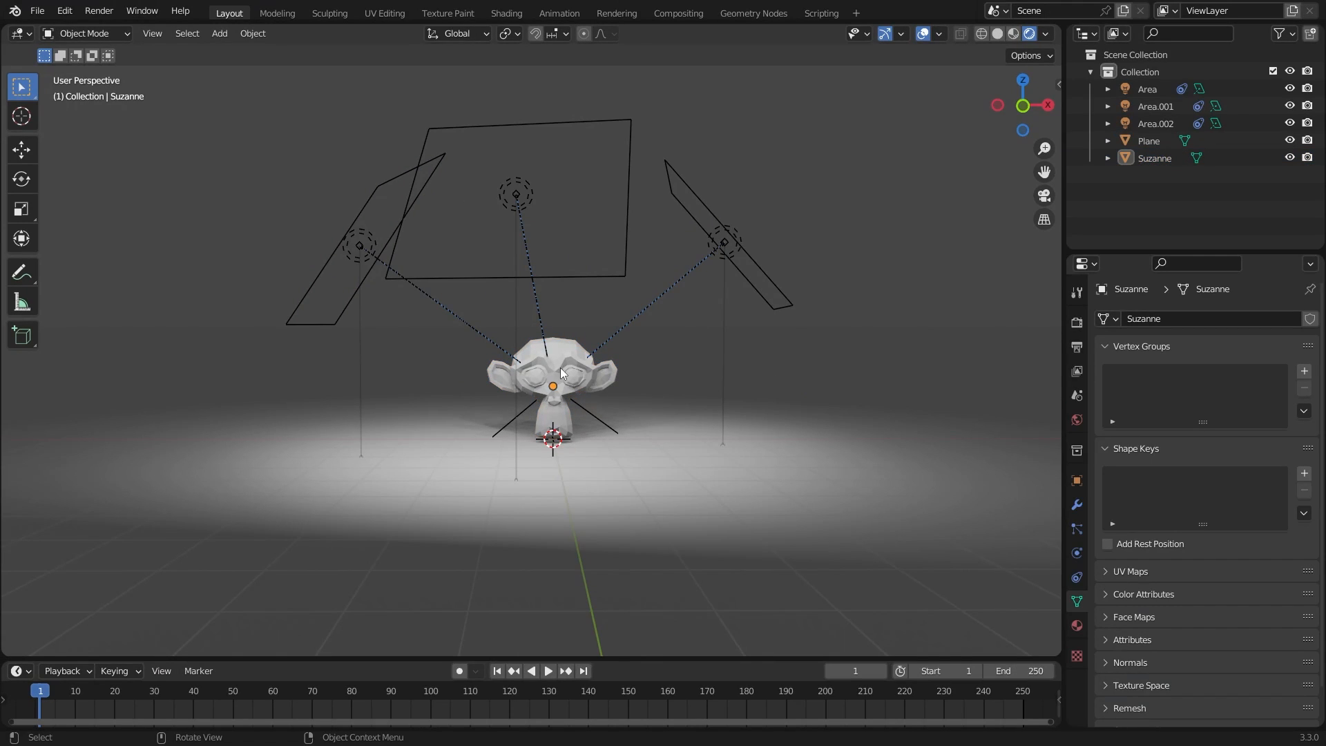
mouse_move(557, 380)
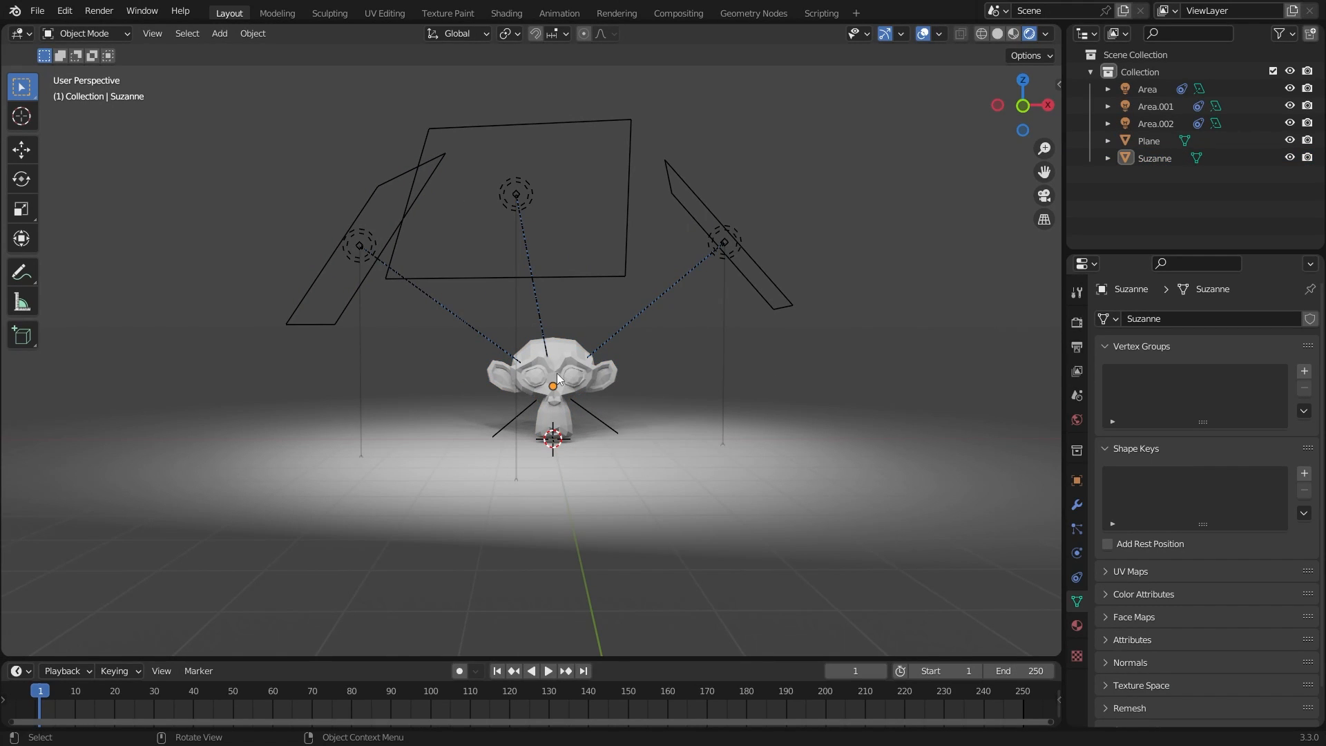
mouse_move(843, 305)
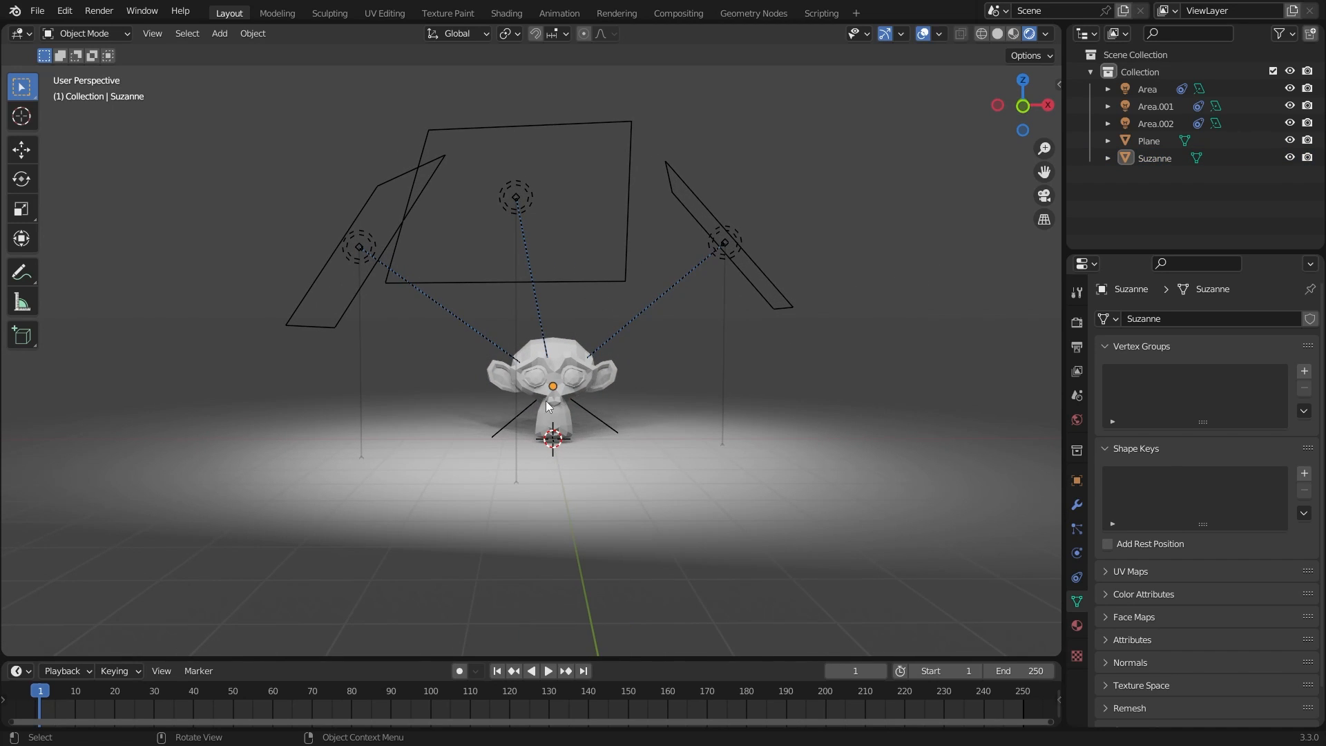
mouse_move(581, 399)
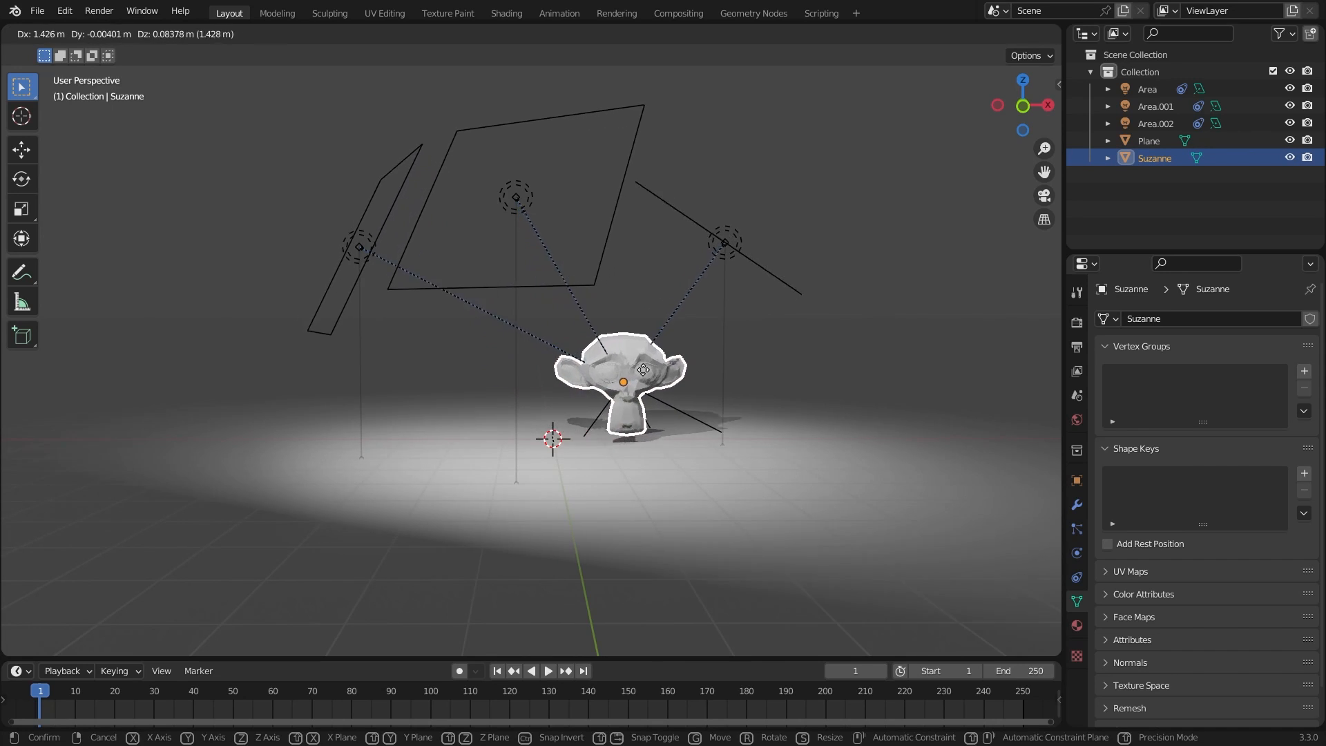
left_click_drag(643, 368, 513, 382)
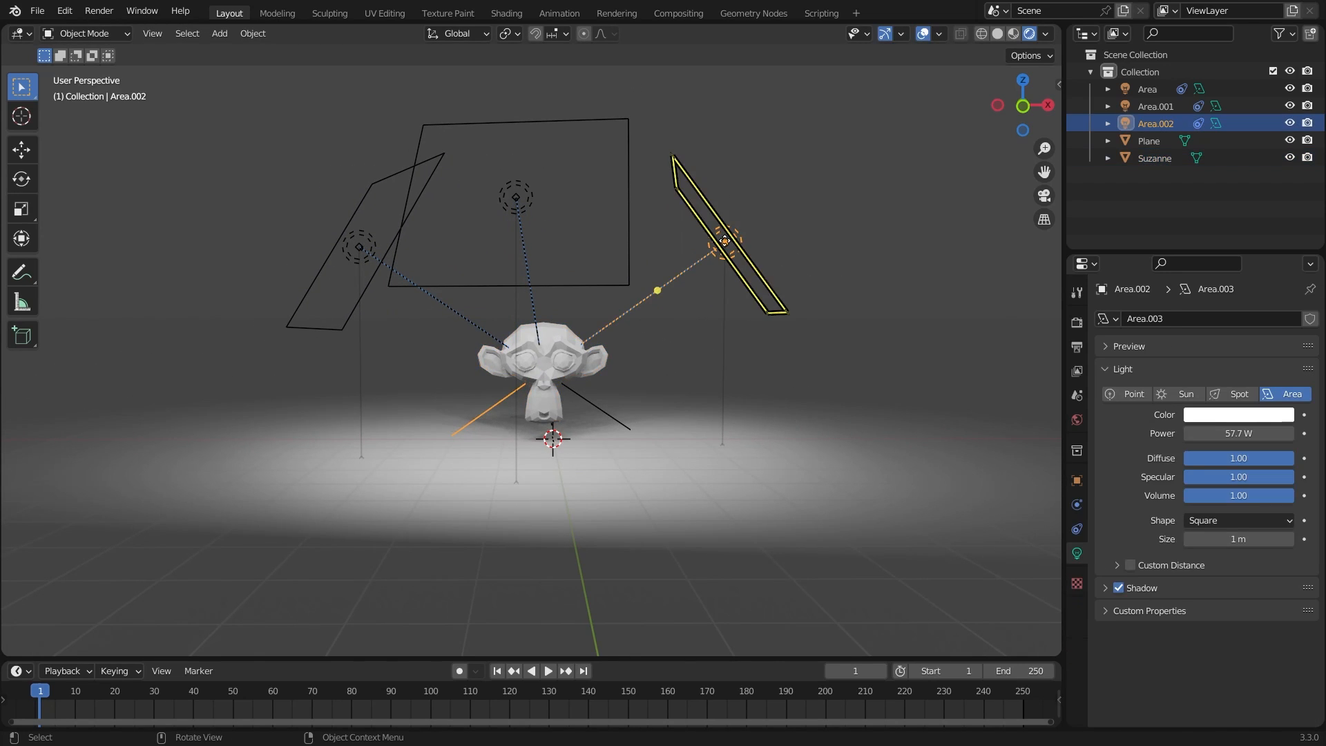
left_click_drag(723, 241, 355, 169)
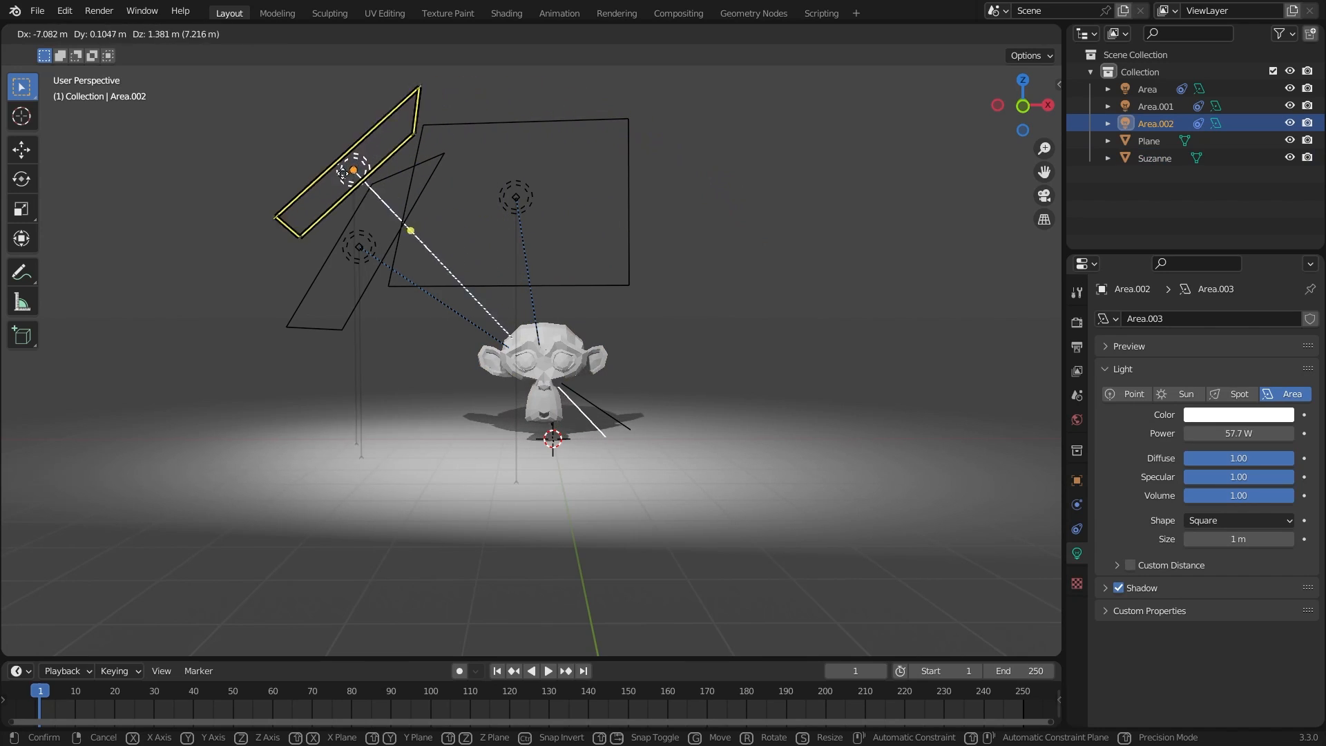
left_click_drag(355, 169, 769, 232)
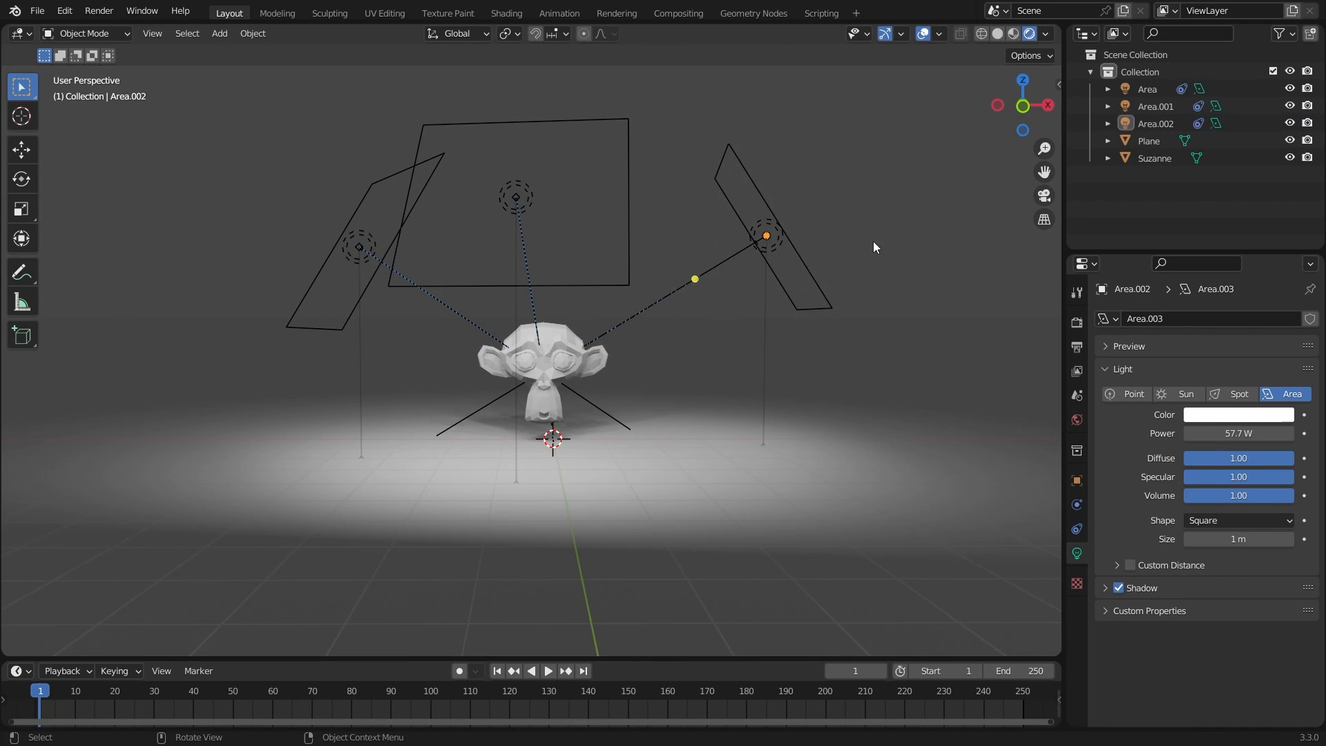
mouse_move(818, 384)
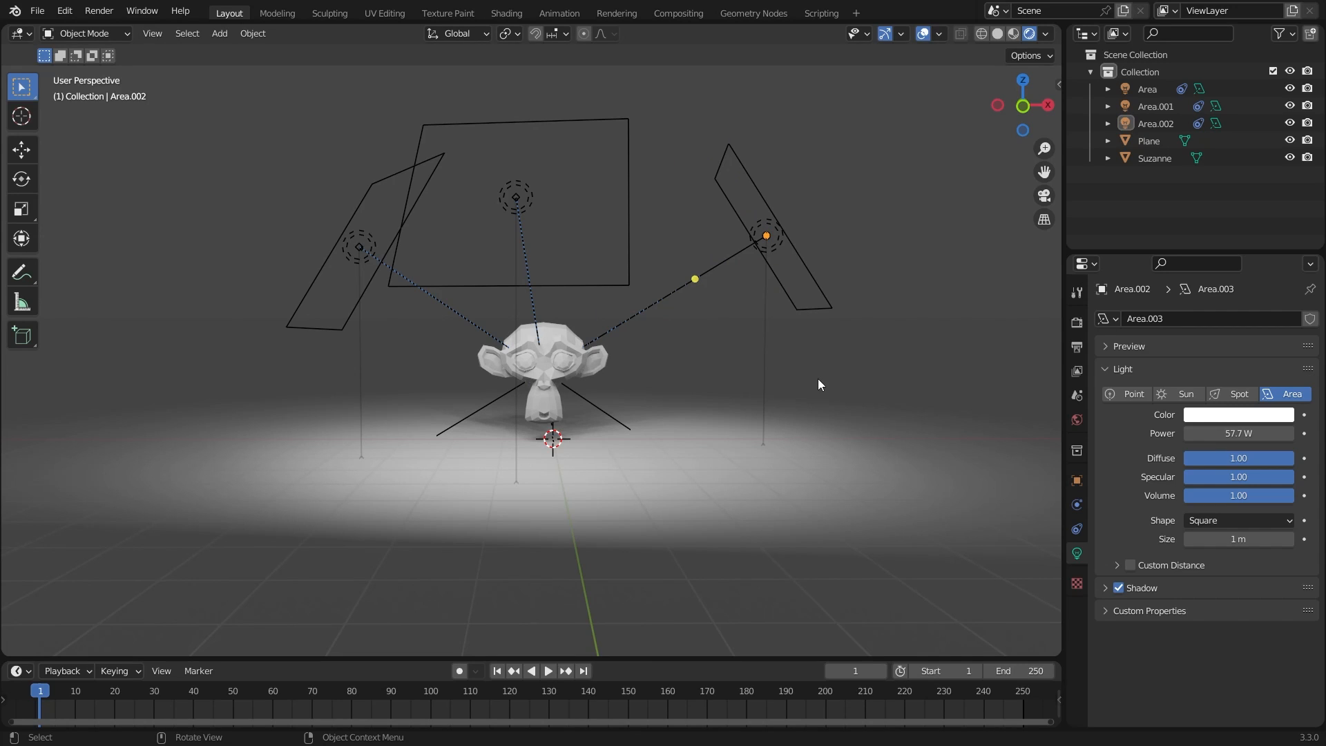
mouse_move(818, 340)
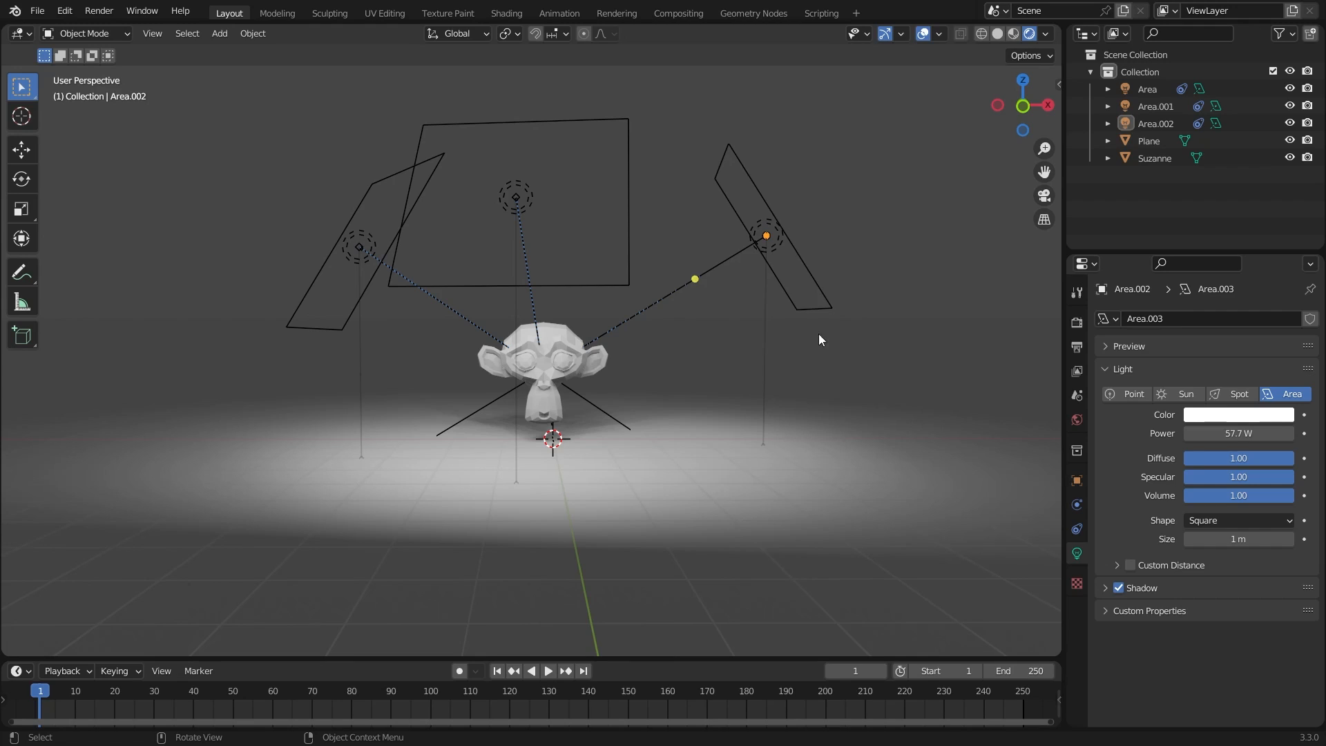
mouse_move(605, 259)
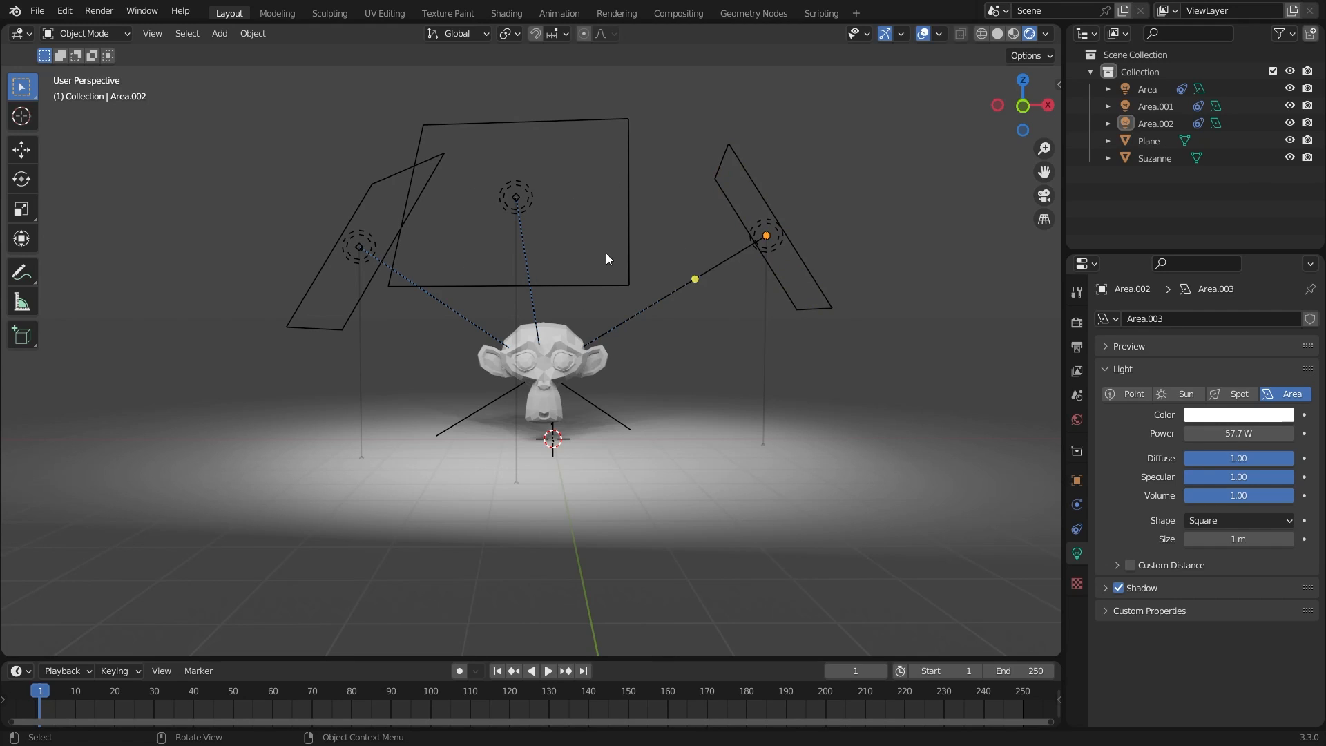
mouse_move(593, 256)
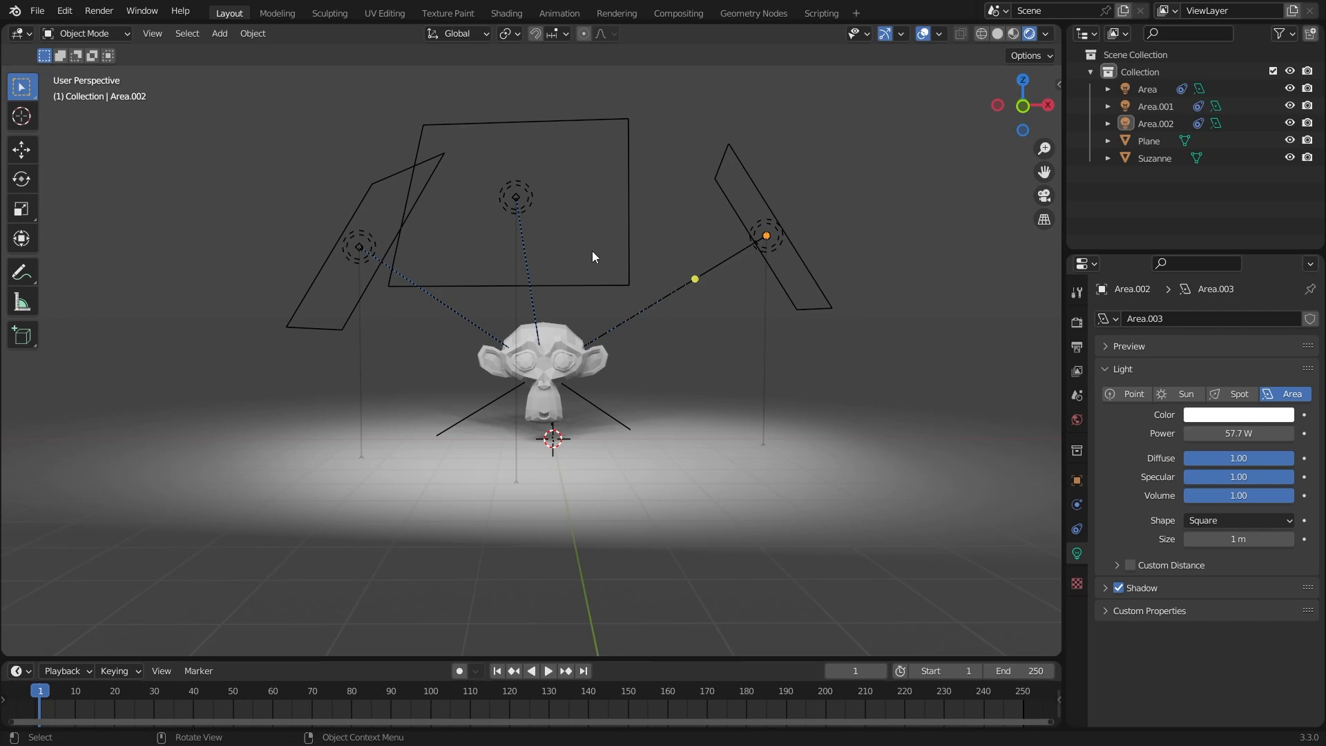
mouse_move(583, 263)
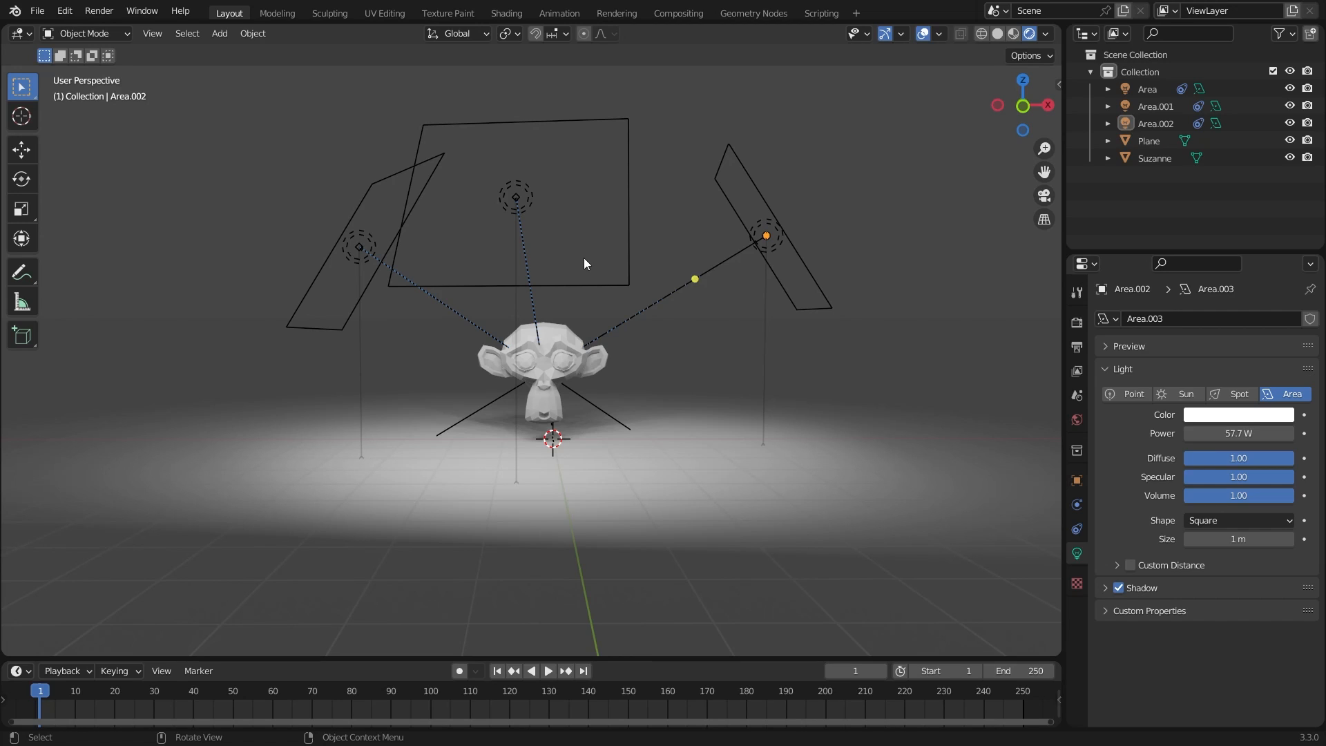
Step: Add a new area light, Area, from the Shift+A Light menu
key("shift+a")
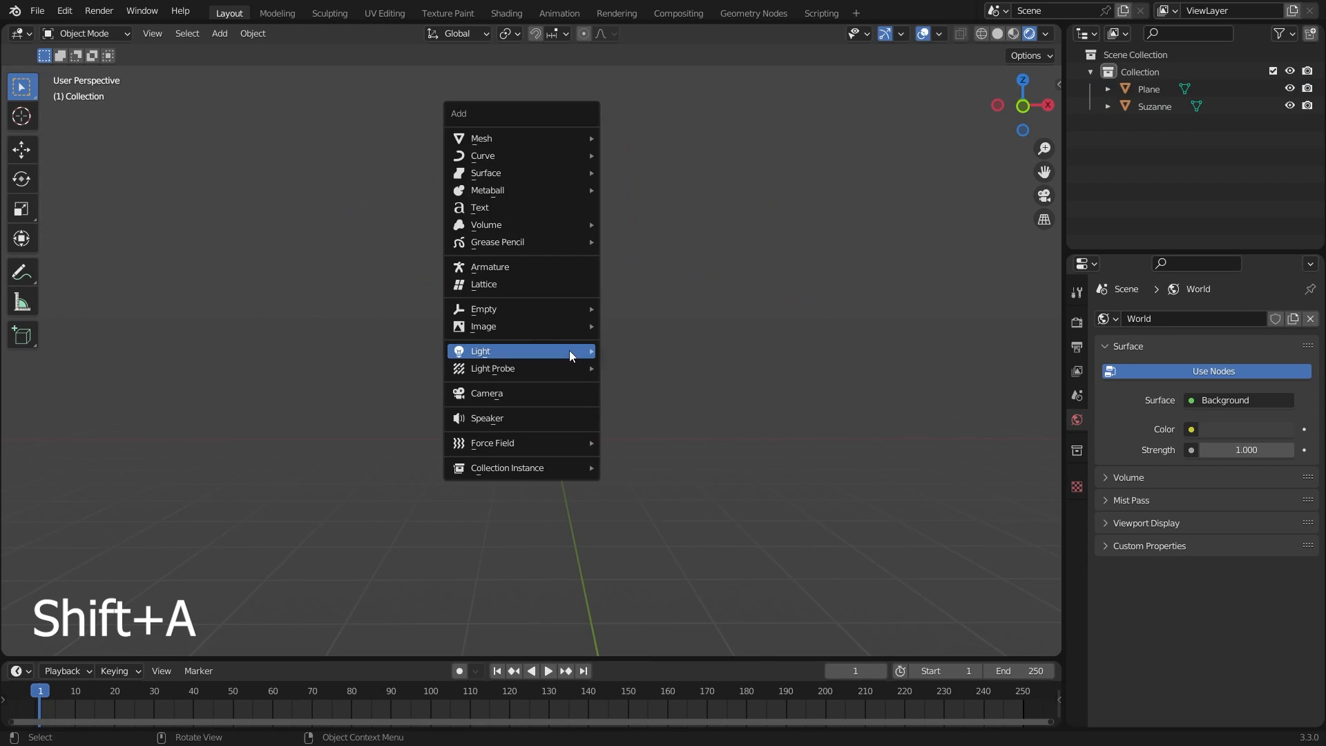
mouse_move(483, 325)
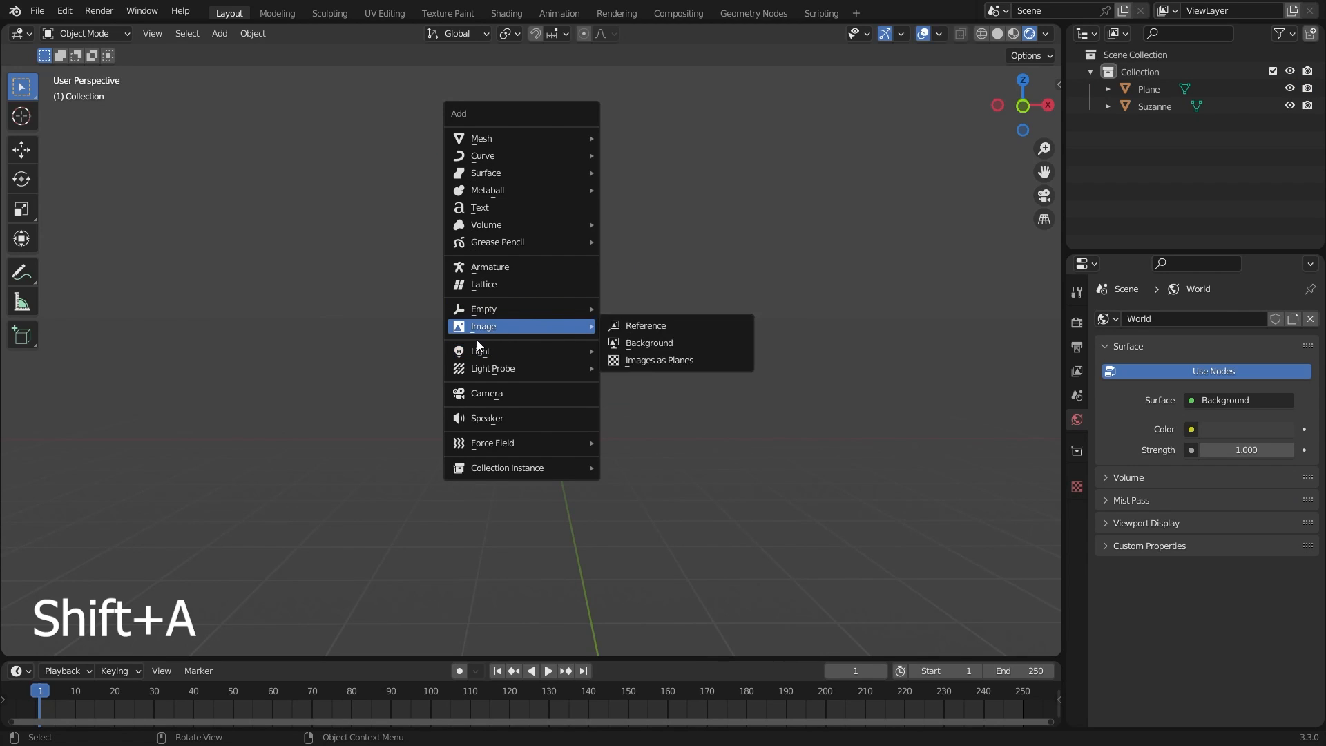
mouse_move(481, 350)
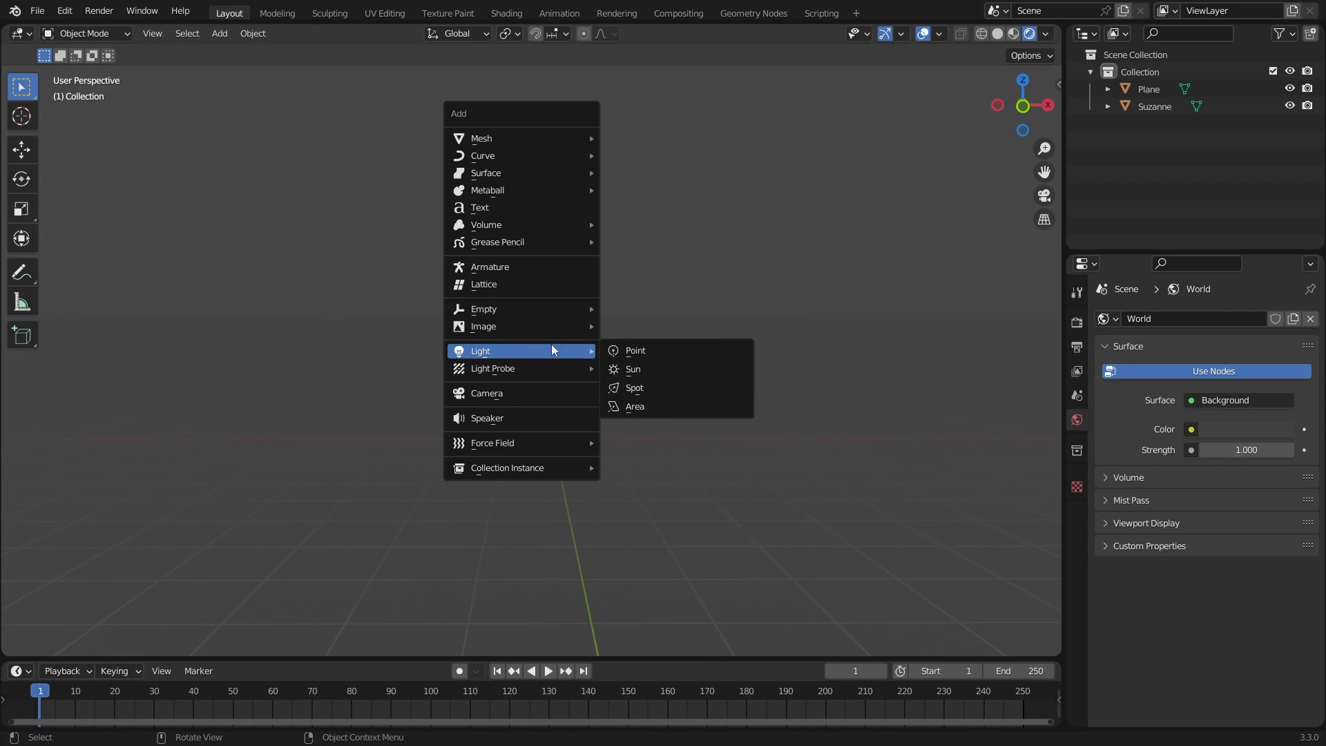
mouse_move(634, 406)
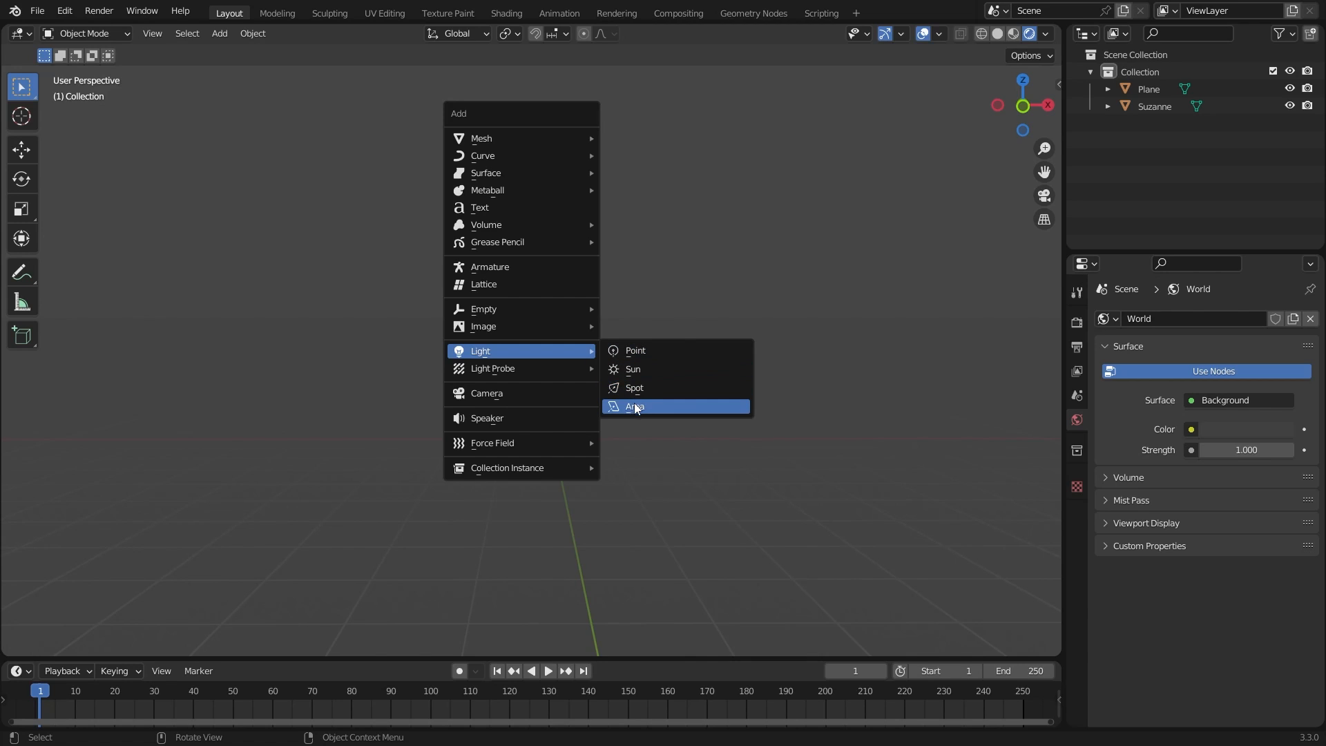
left_click(635, 407)
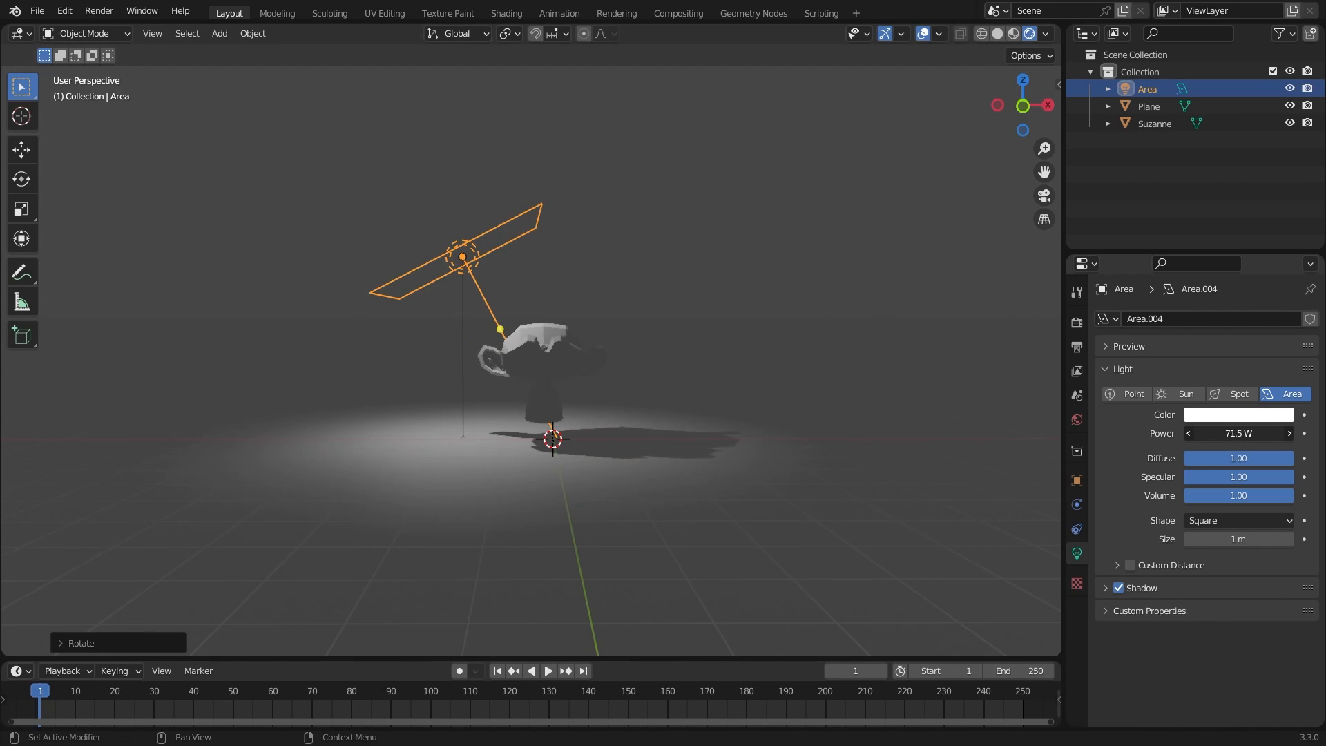
Step: Set the area light's power to 102.7 W and add a Track To constraint targeting Suzanne
left_click_drag(1209, 433, 1259, 433)
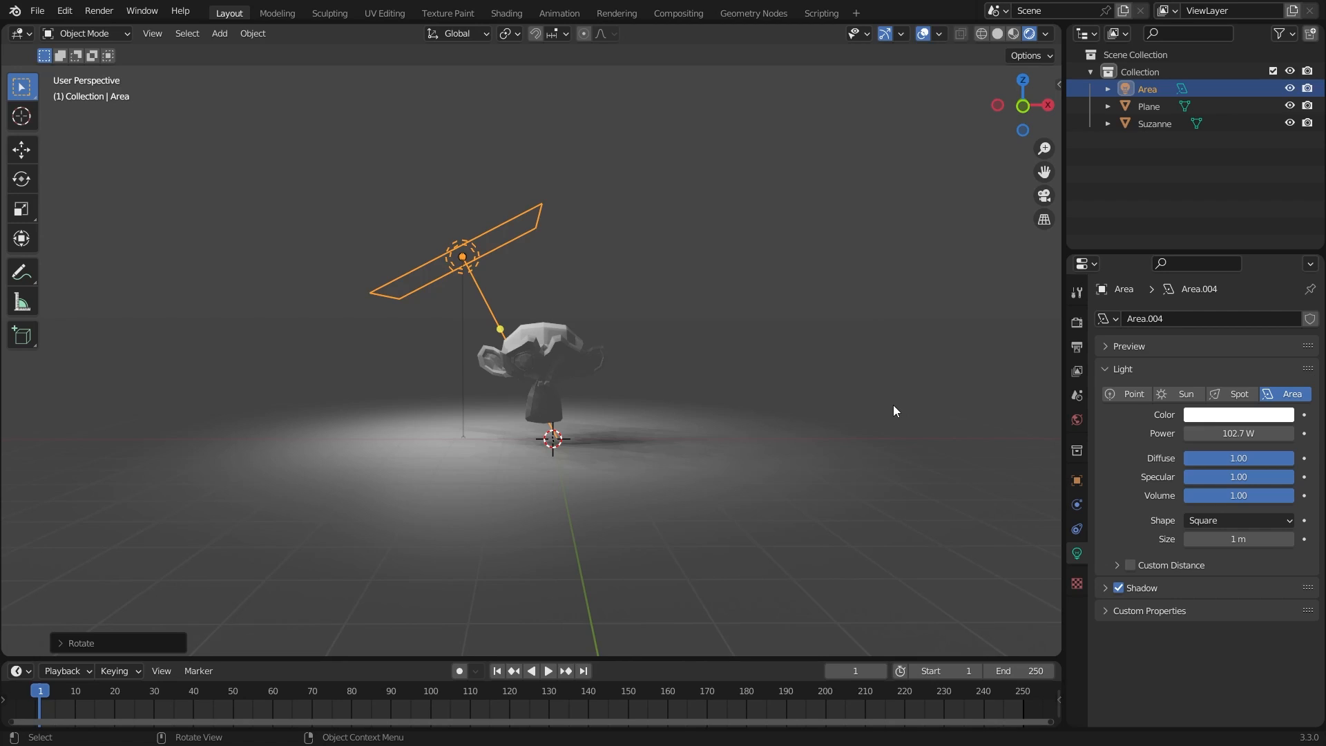
mouse_move(1077, 534)
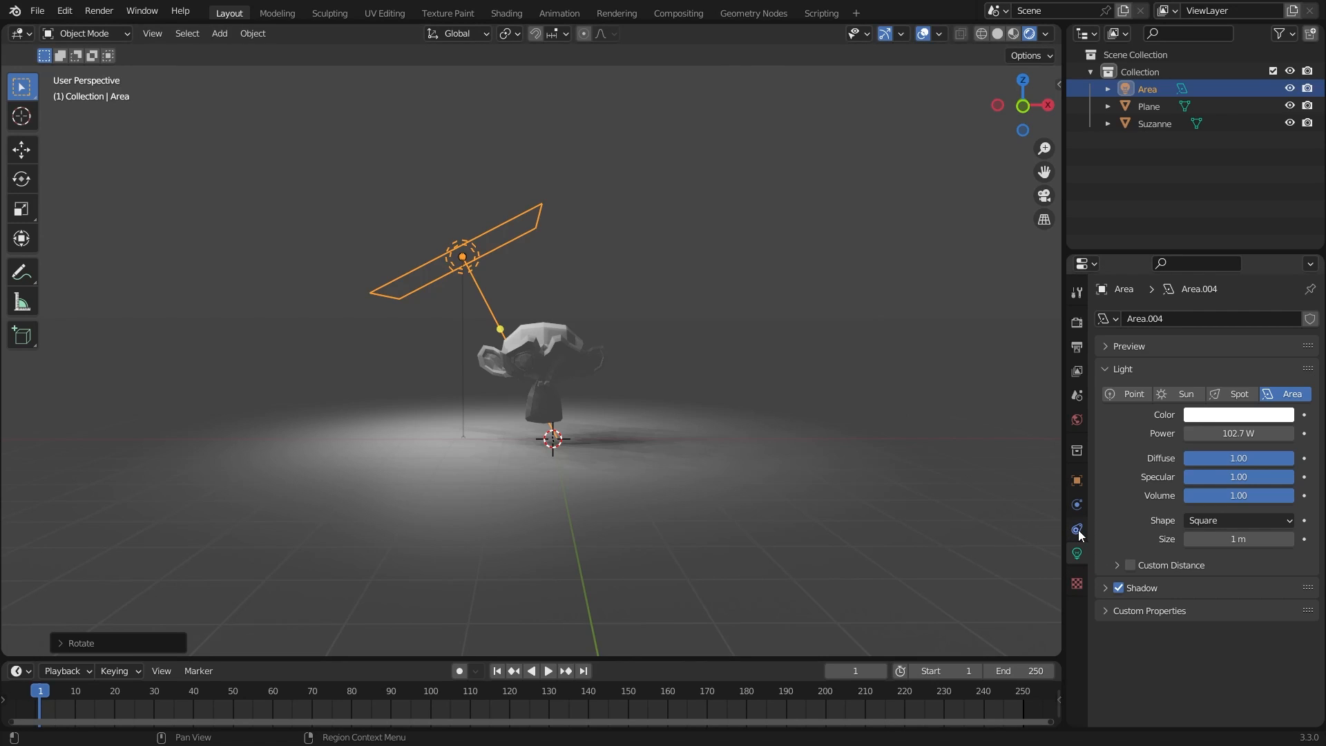
left_click(1141, 319)
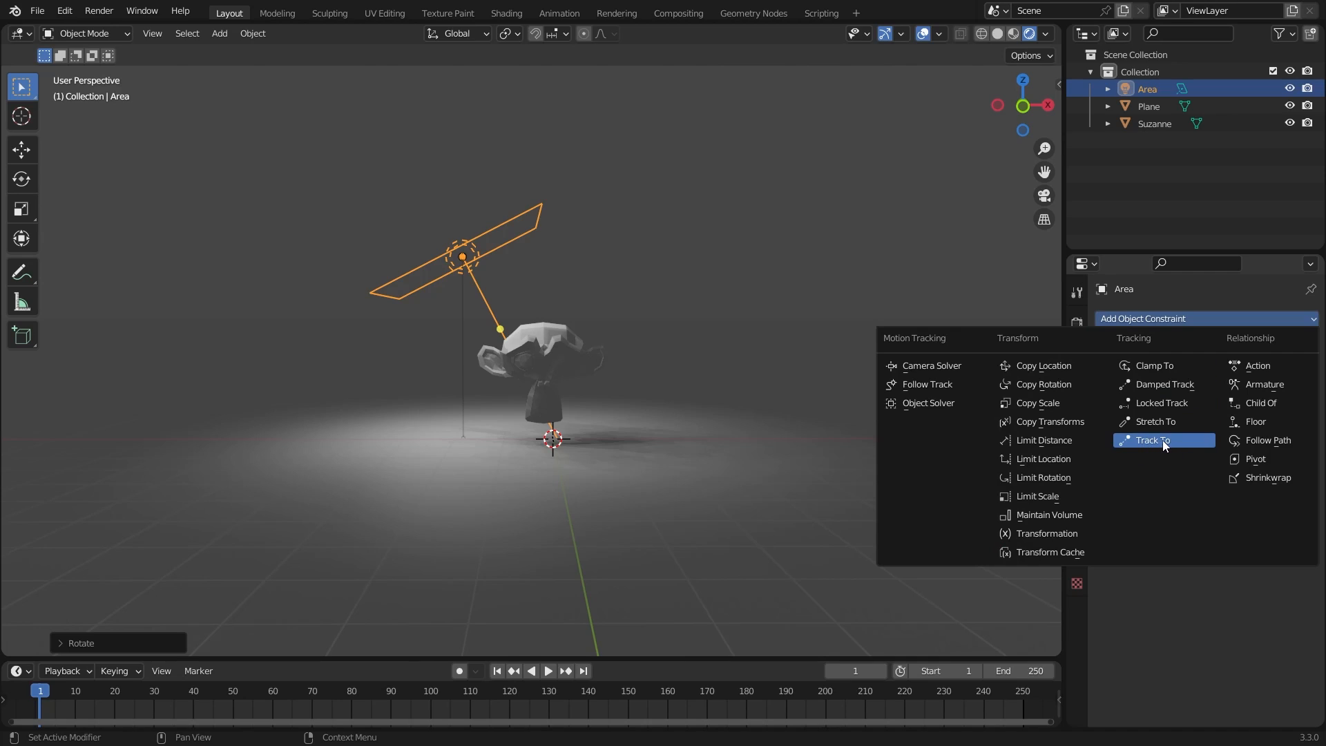
left_click(1152, 440)
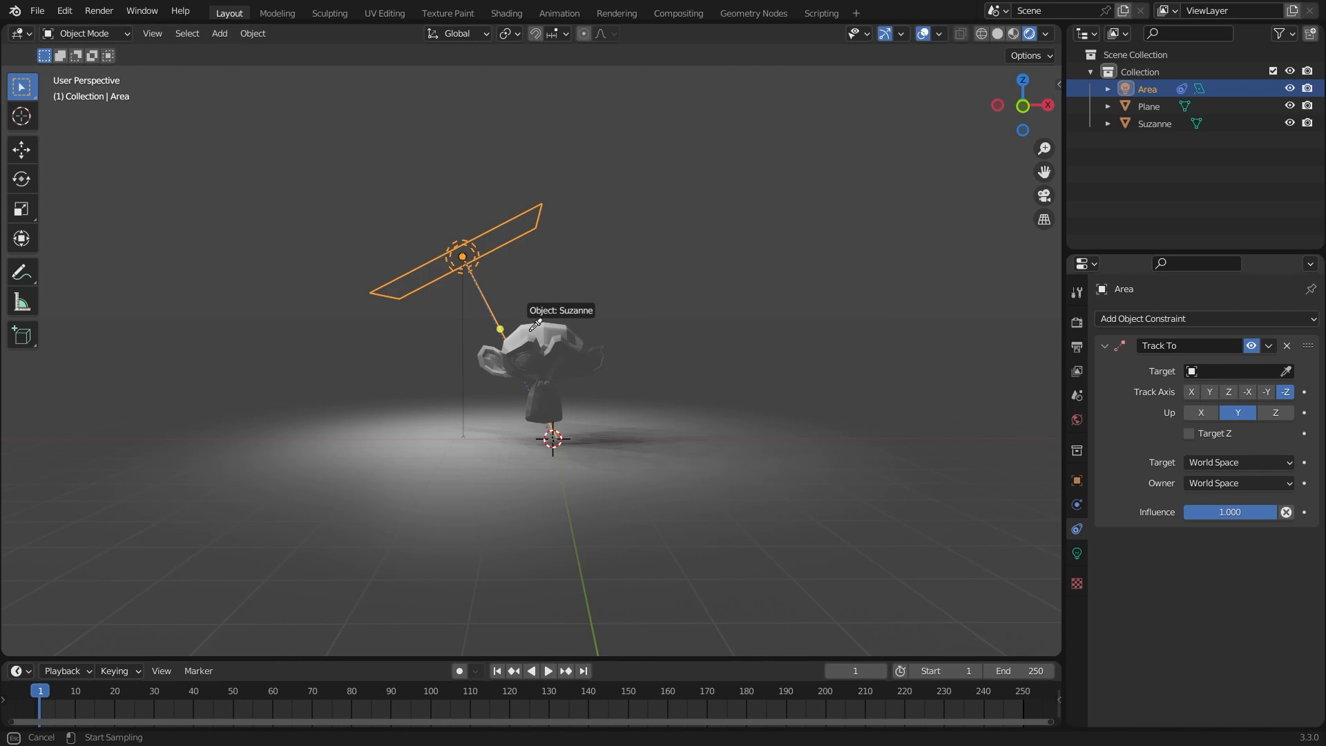
left_click(1238, 370)
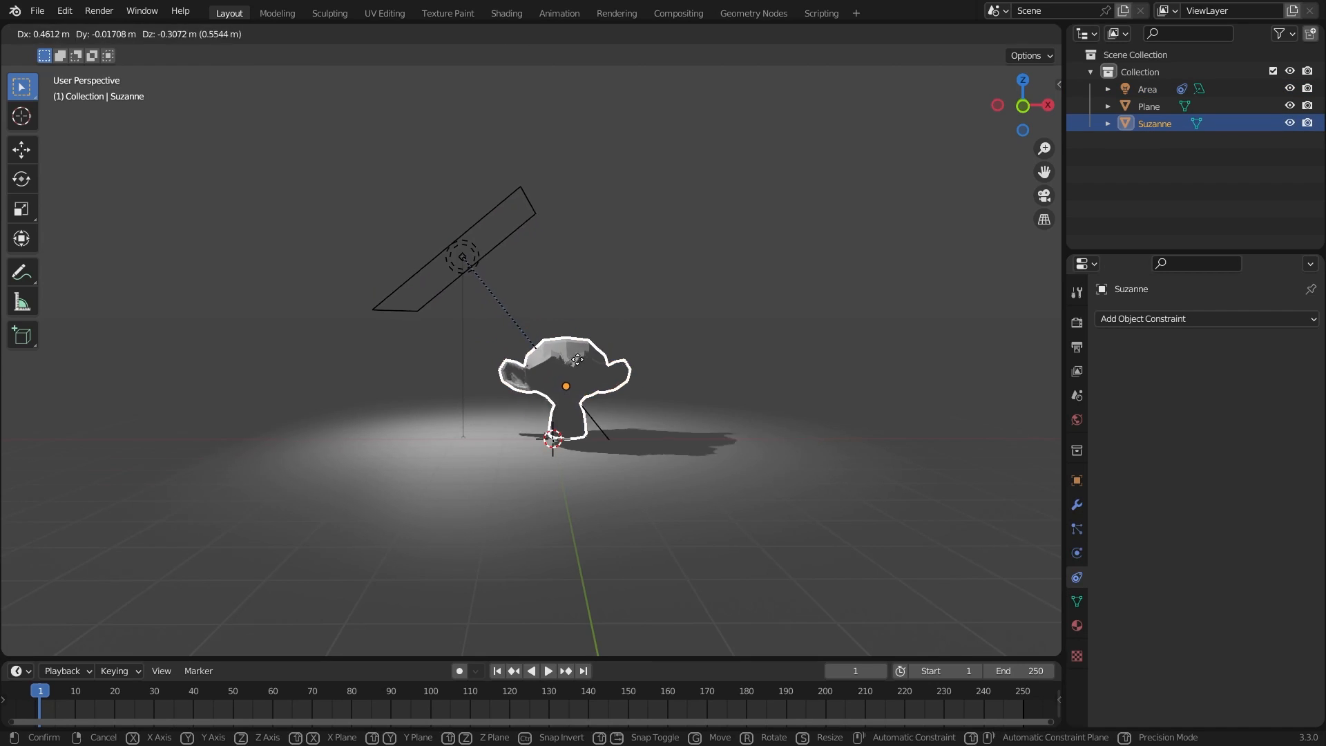
left_click(543, 336)
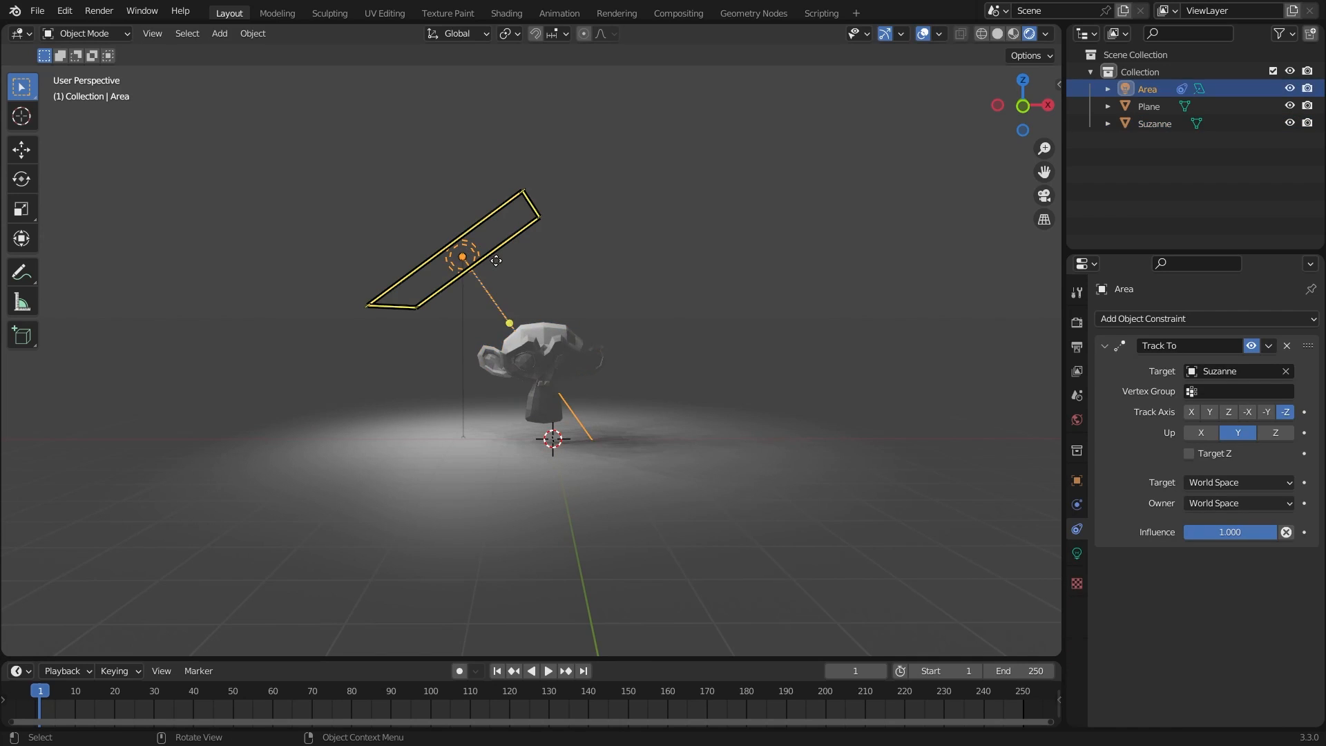
Step: Duplicate the tracked Area light into Area.001 and Area.002, still aimed at Suzanne
key("Shift+D")
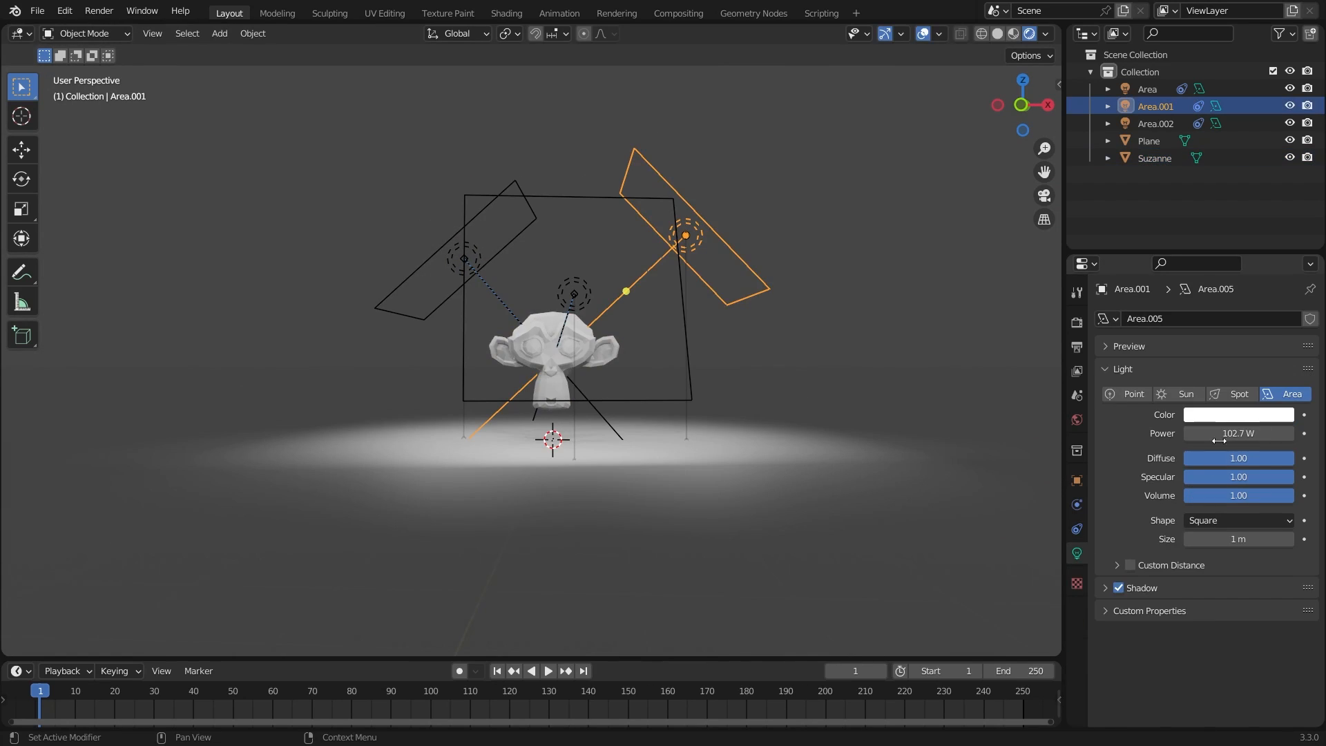
Step: Select the left area light and give it a coloured tint
left_click(1236, 415)
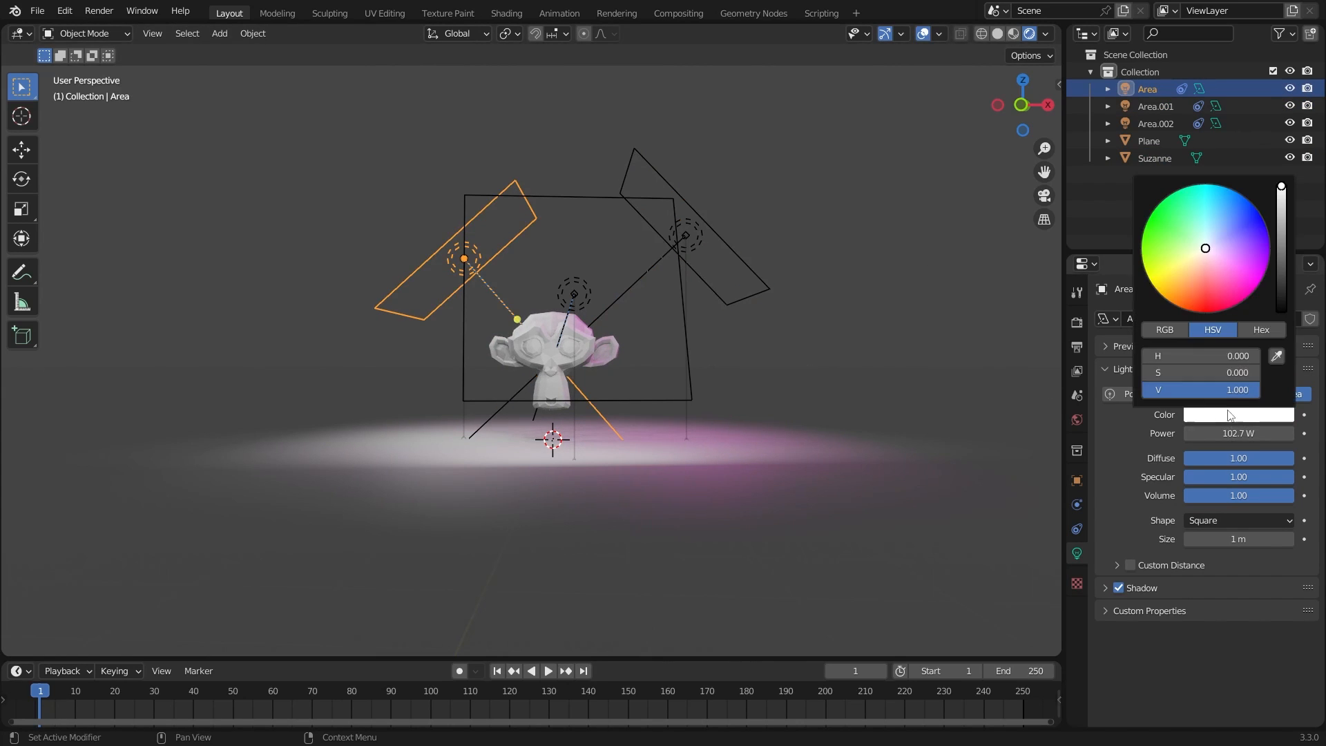
left_click(1155, 124)
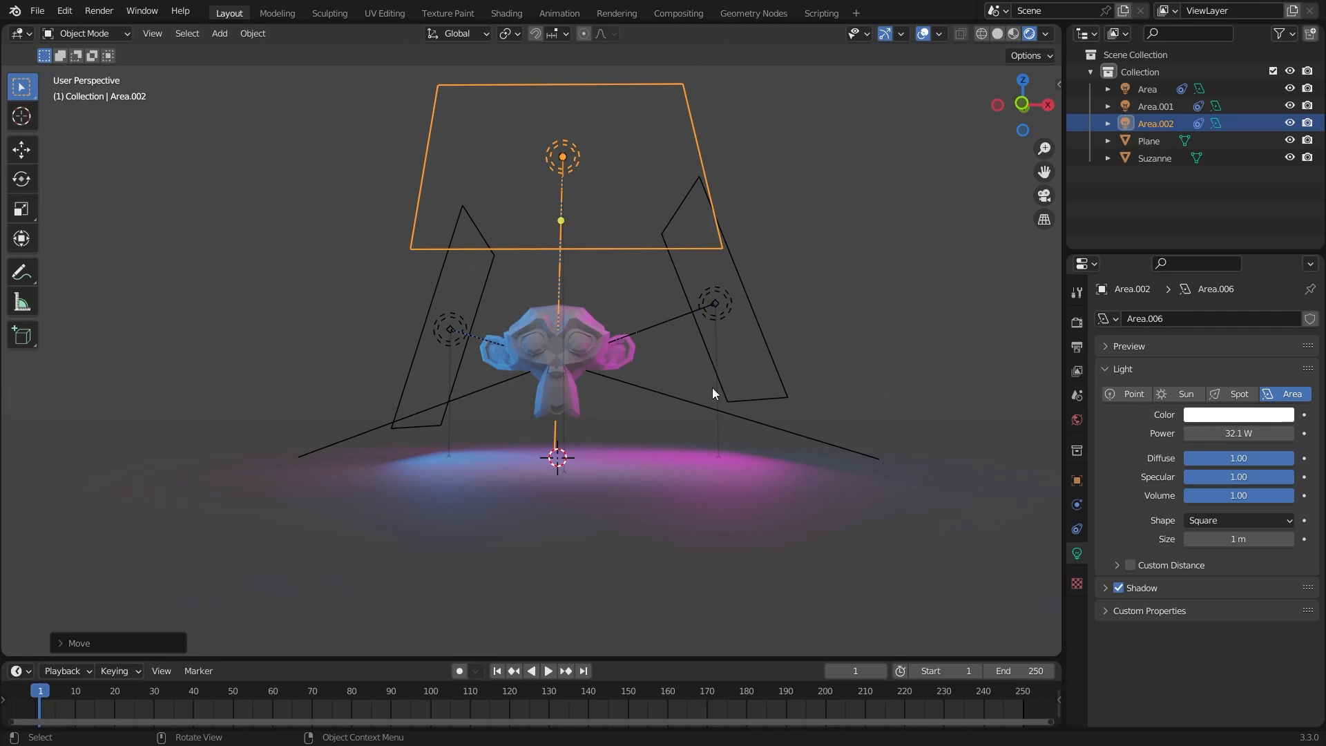
mouse_move(803, 332)
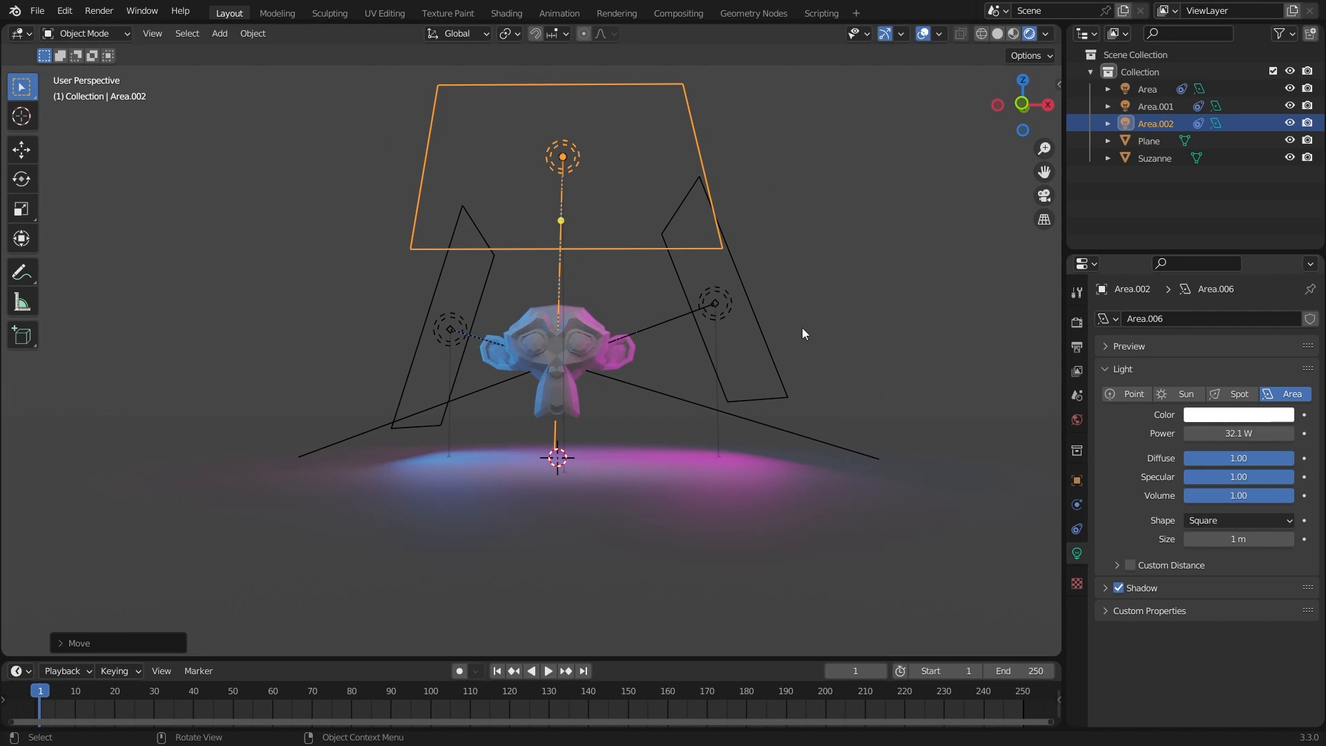
mouse_move(715, 376)
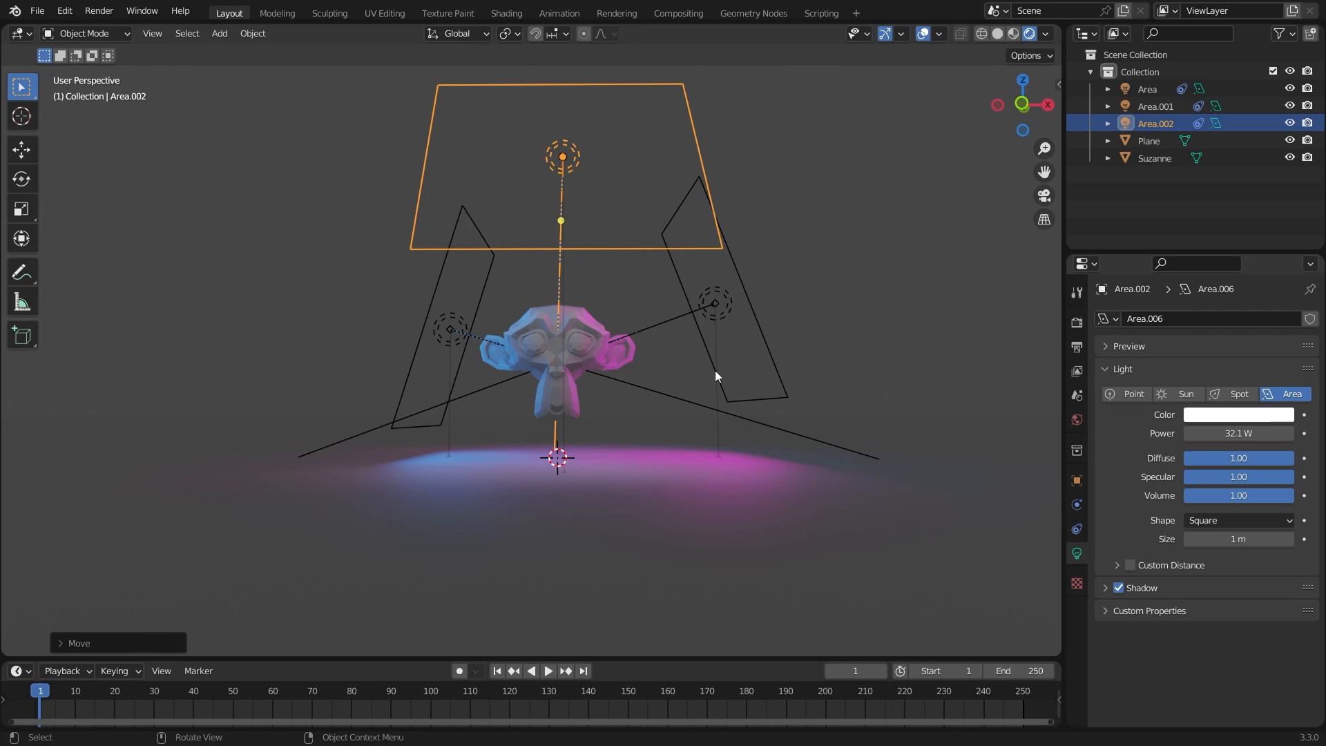
mouse_move(729, 335)
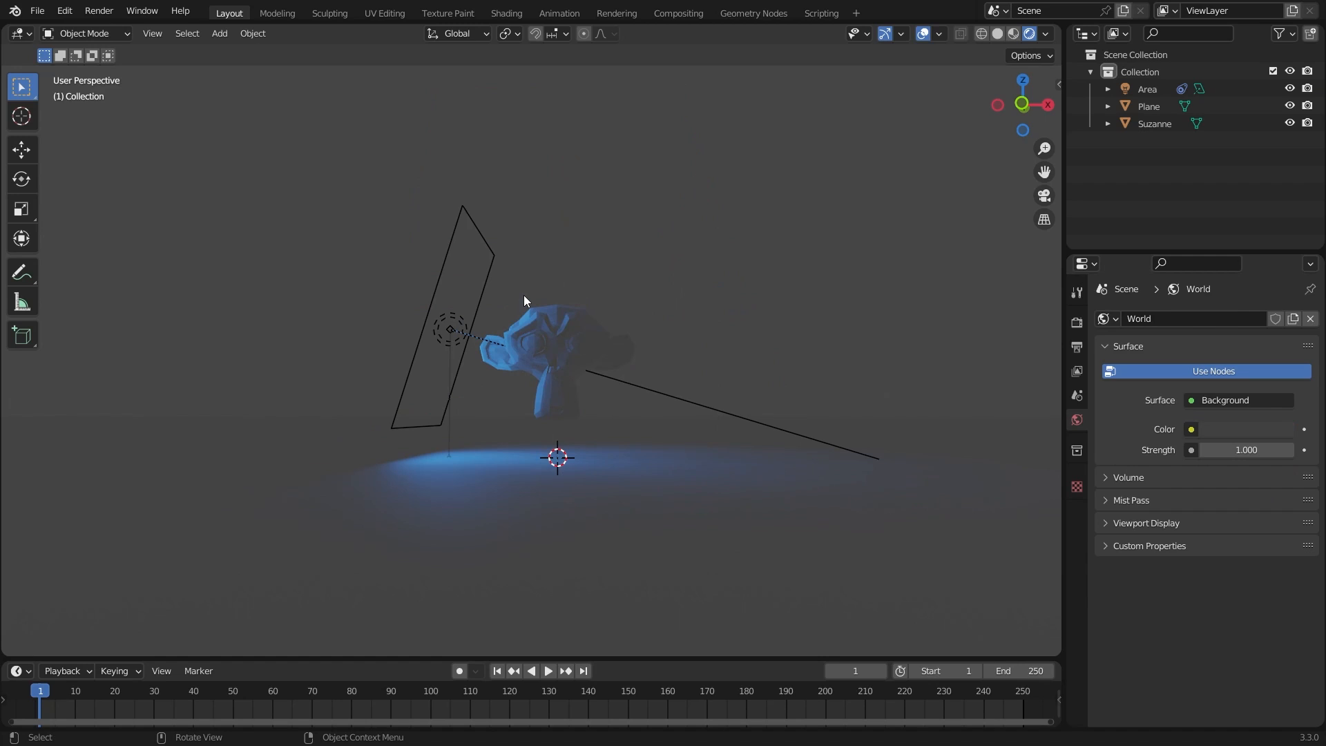
Step: Make linked copies of the blue light so all three share white colour at 24.4 W
left_click(451, 328)
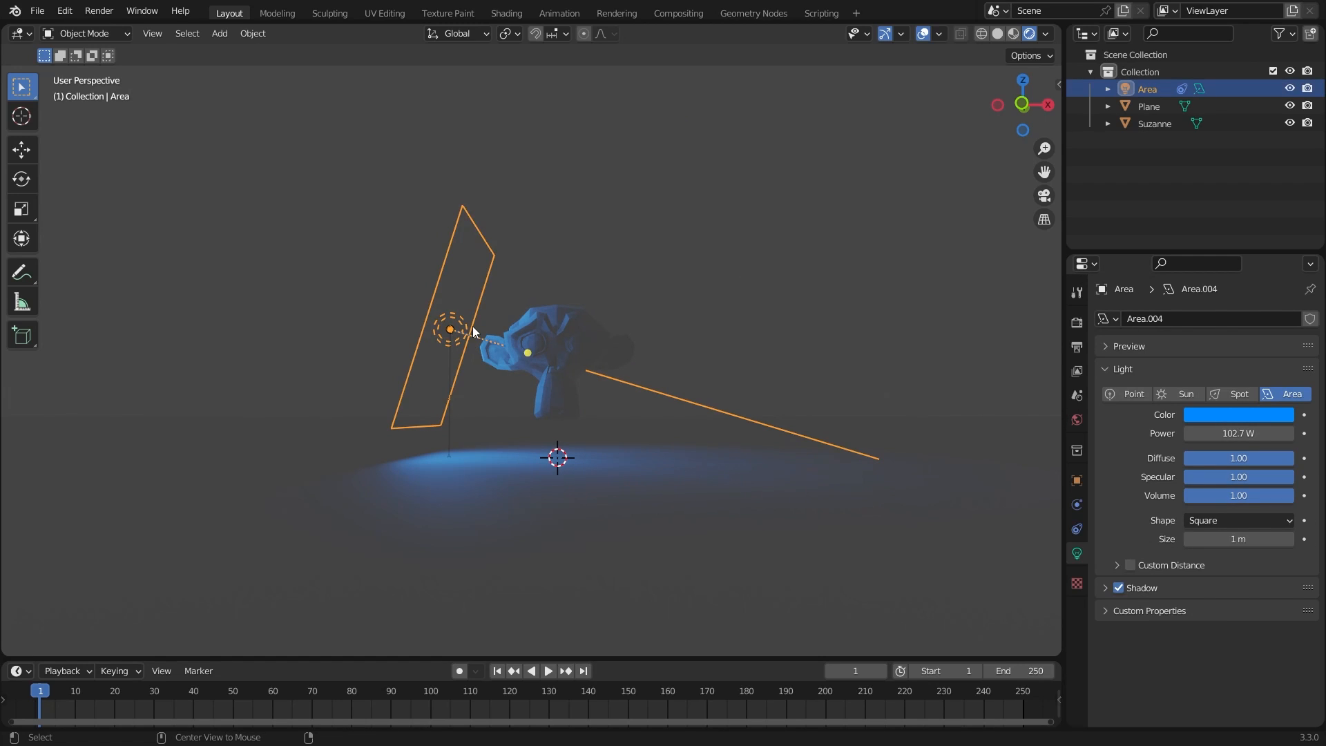
key("alt+d")
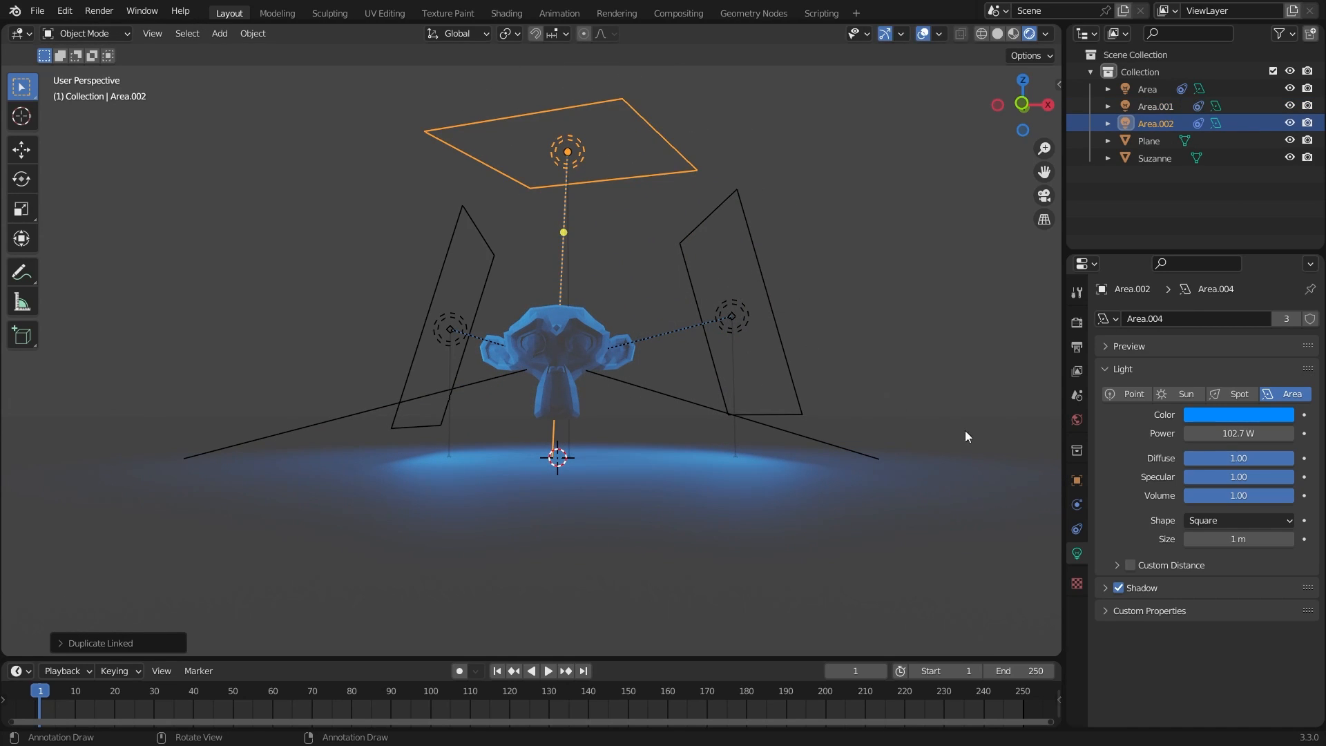
left_click(1237, 415)
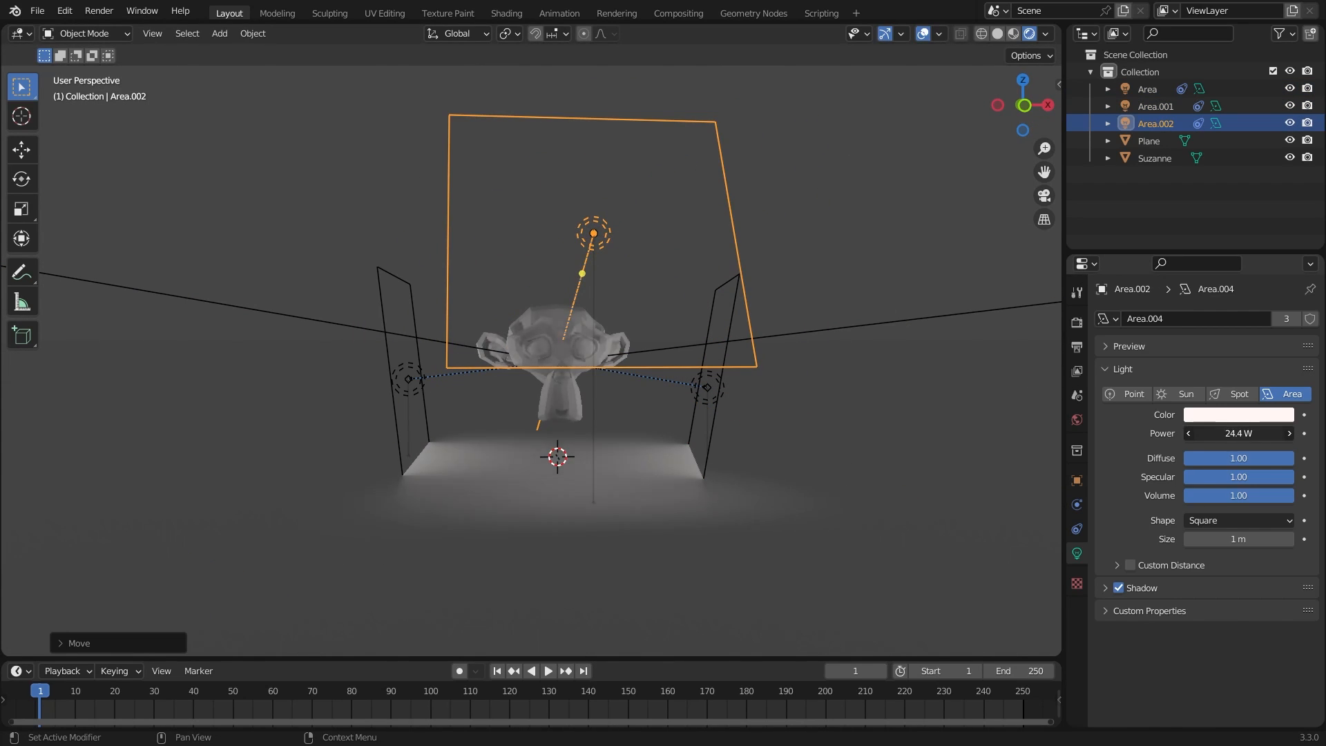
left_click(1148, 140)
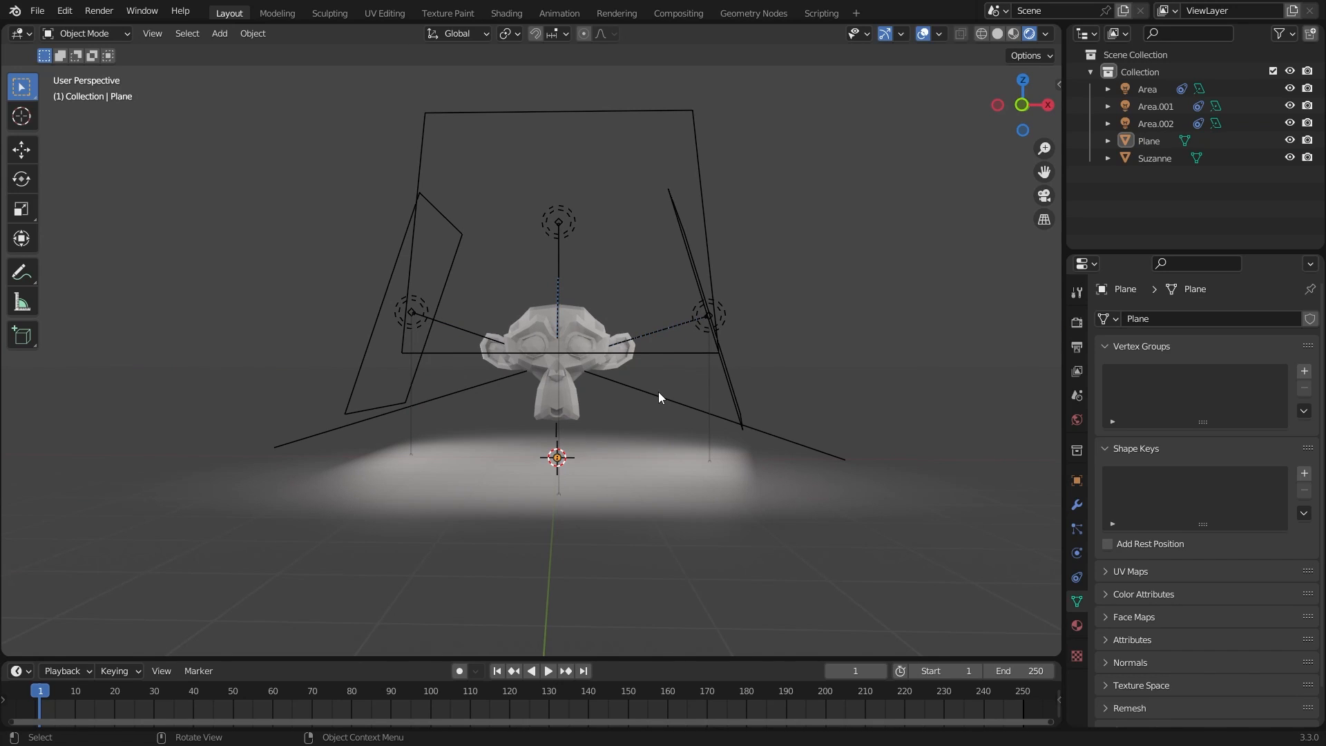
mouse_move(682, 456)
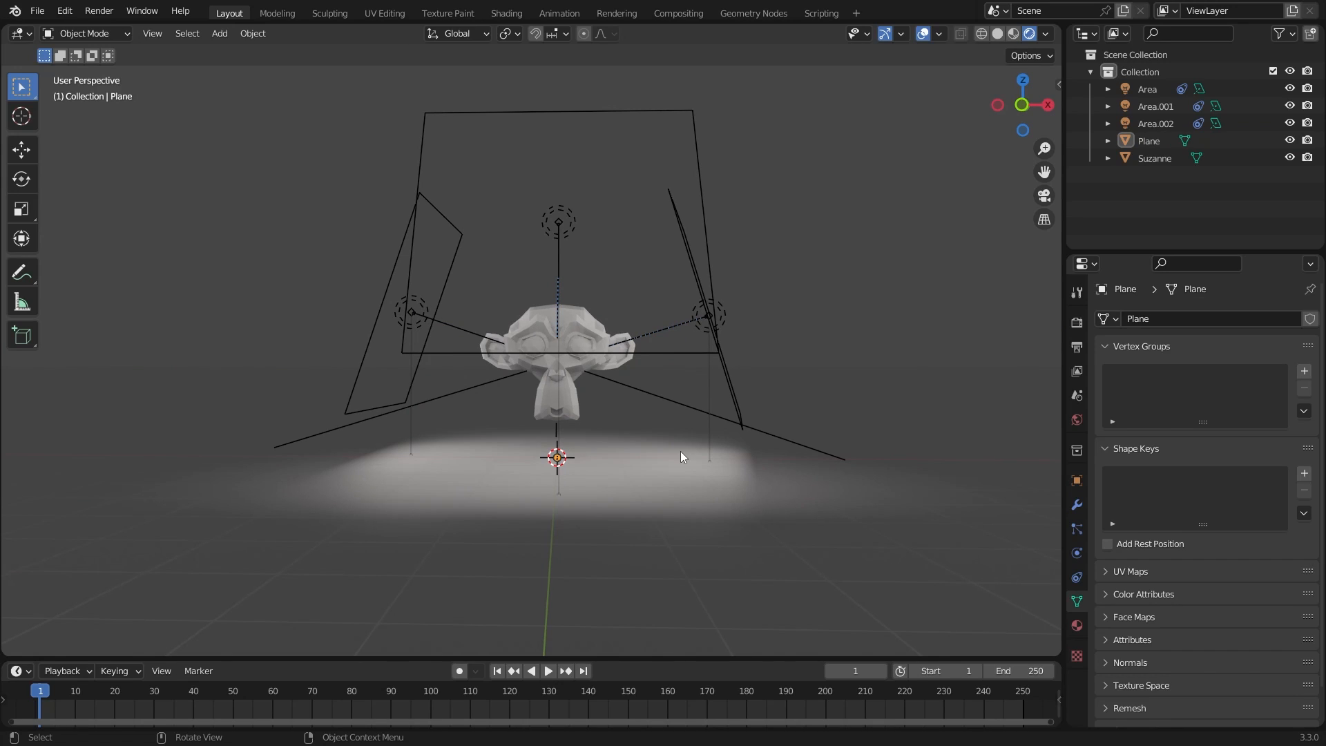
Step: Open Blender's Edit menu
left_click(64, 10)
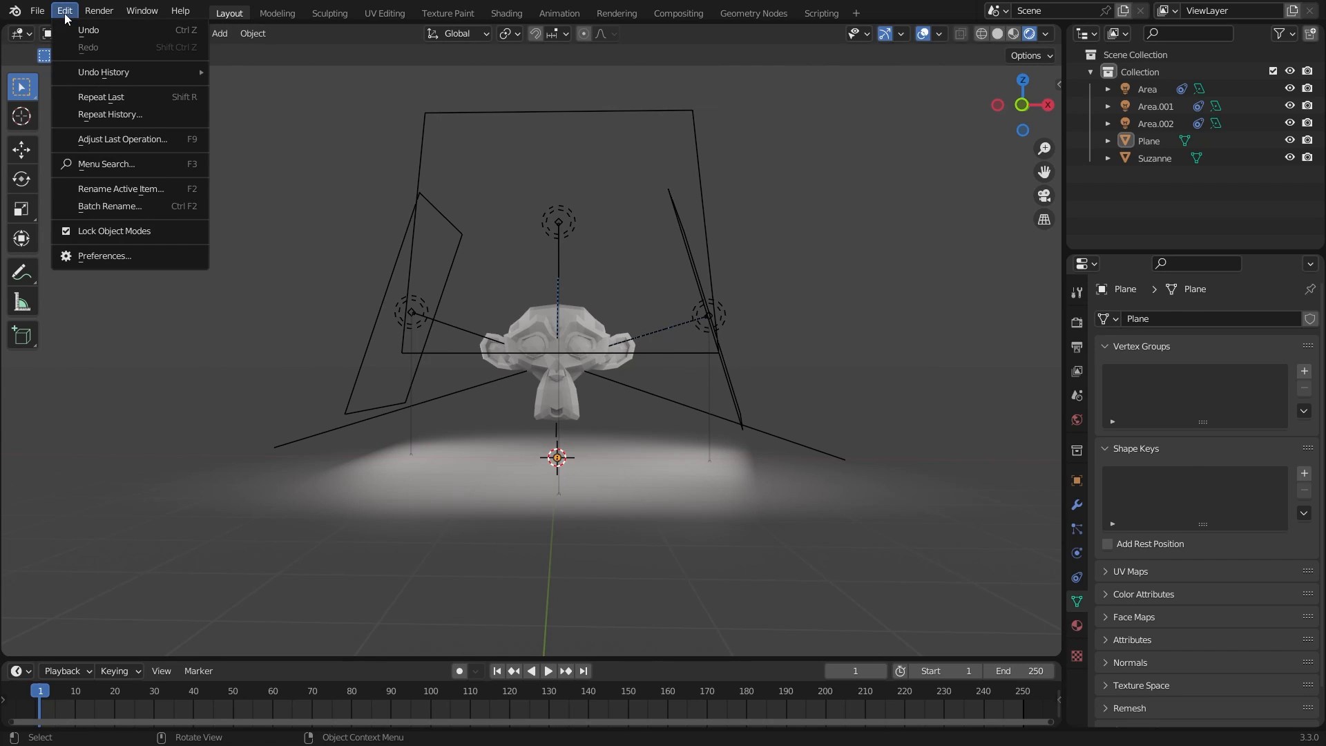
Step: Search add-ons for 'lighting', enable Lighting: Tri-lighting, and save preferences
left_click(105, 256)
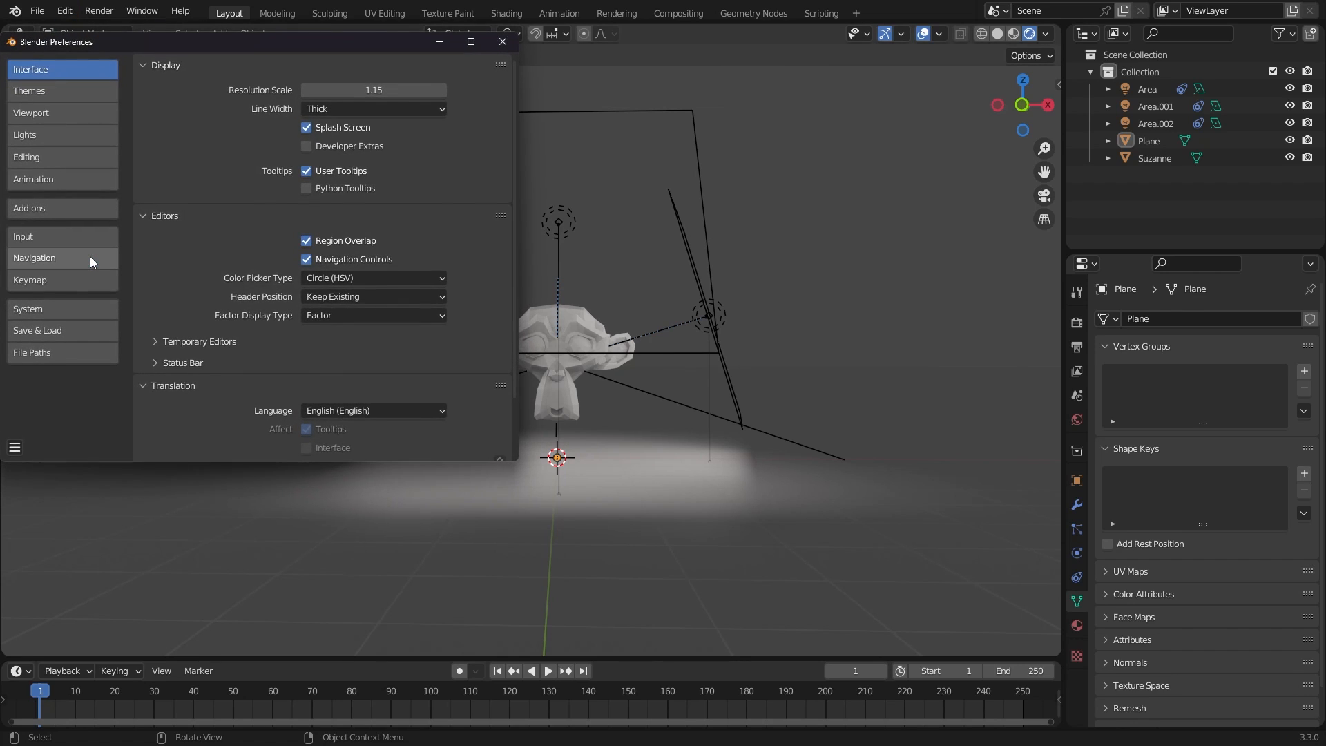
left_click(29, 208)
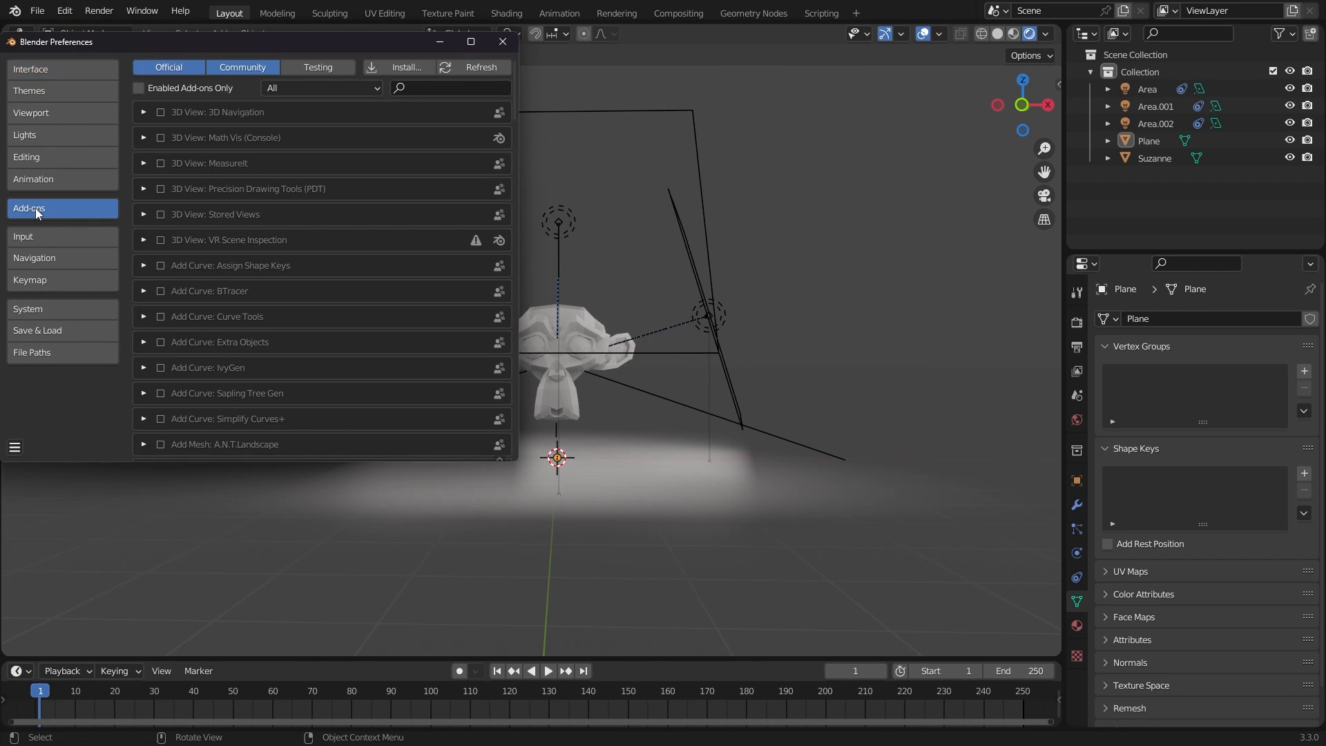
left_click(430, 88)
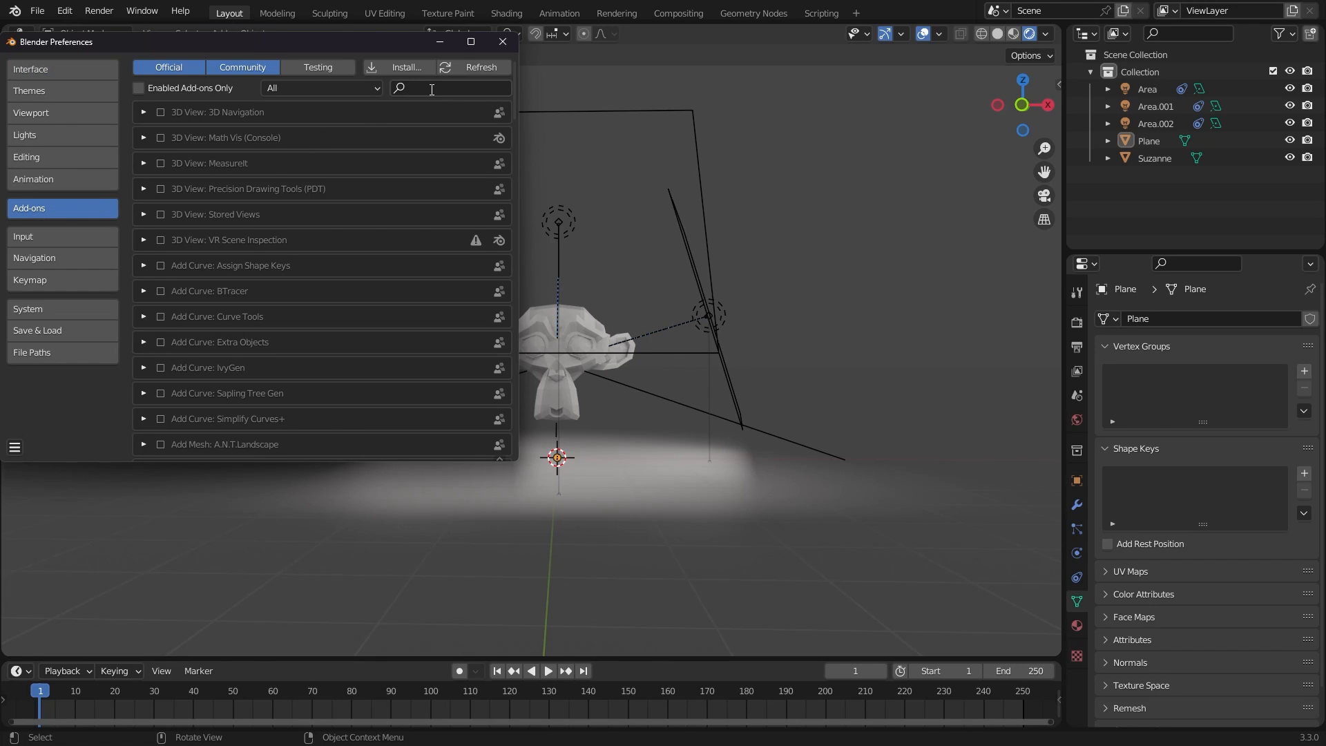
type("lighting")
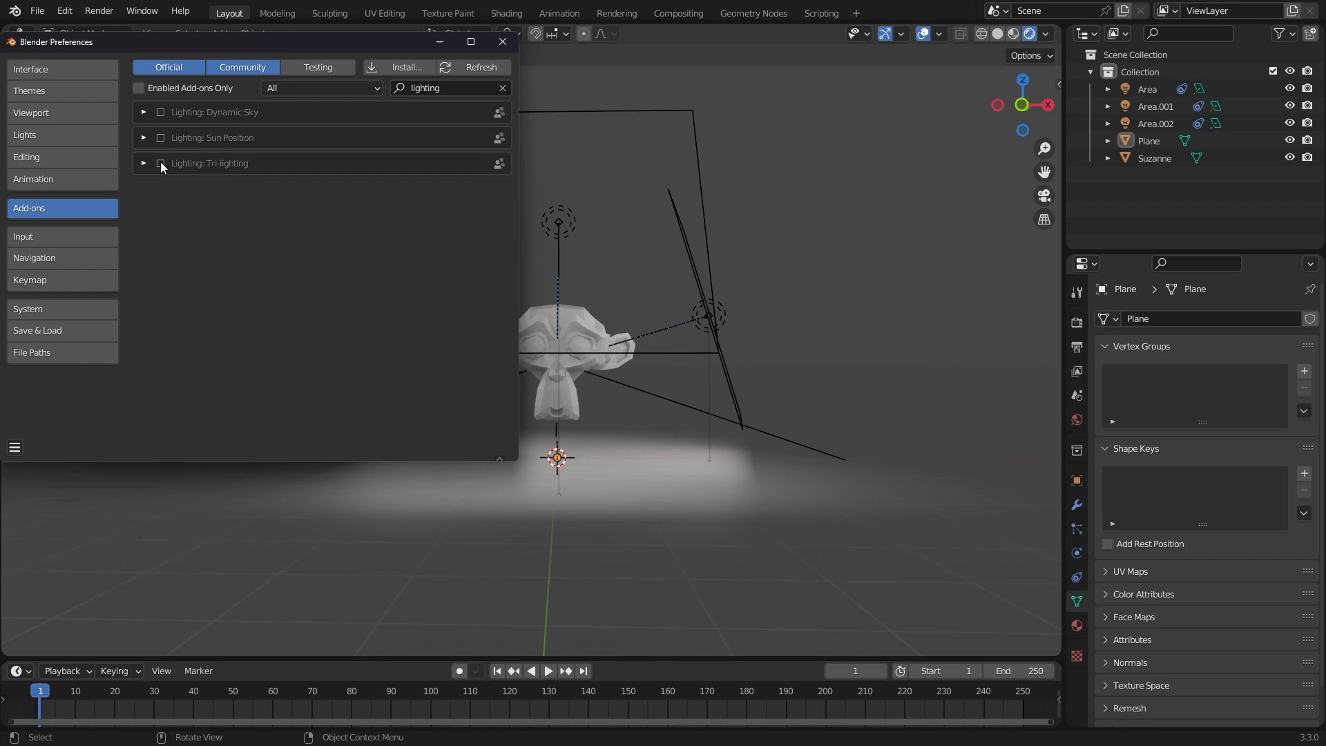
left_click(14, 447)
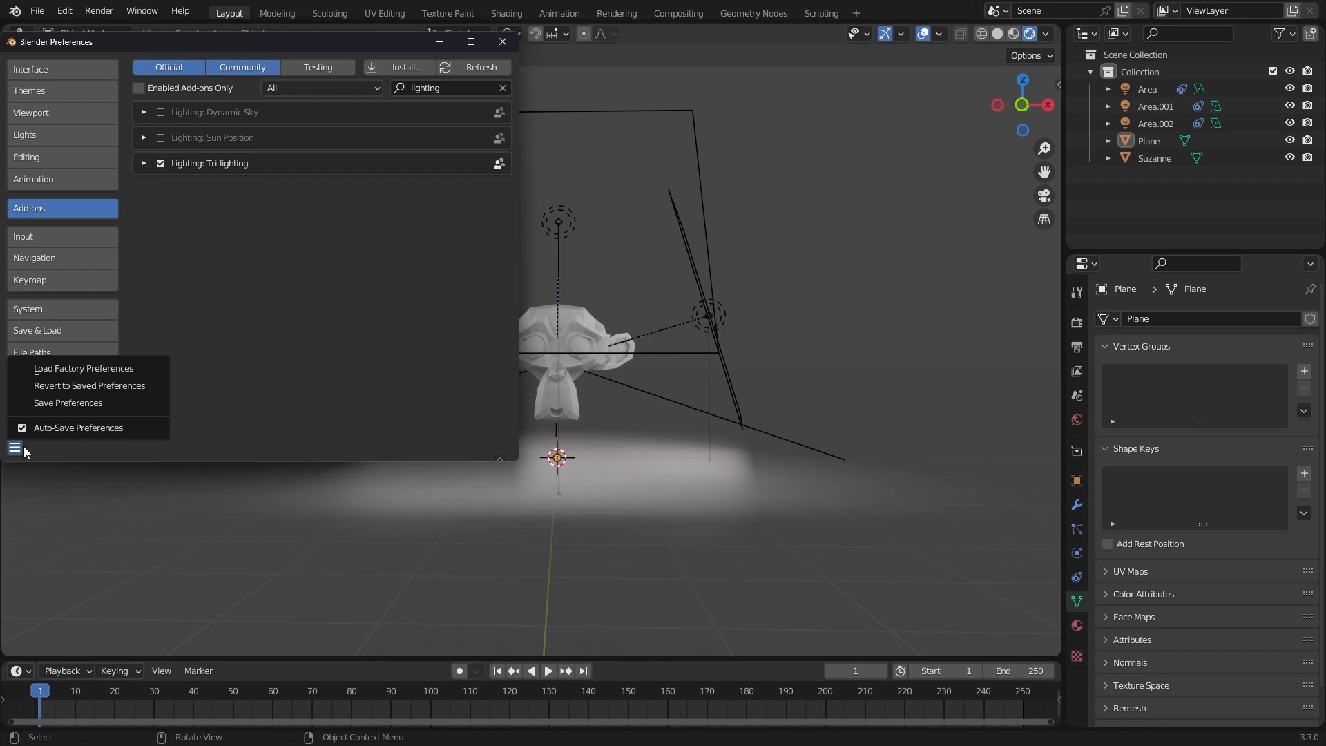
mouse_move(68, 403)
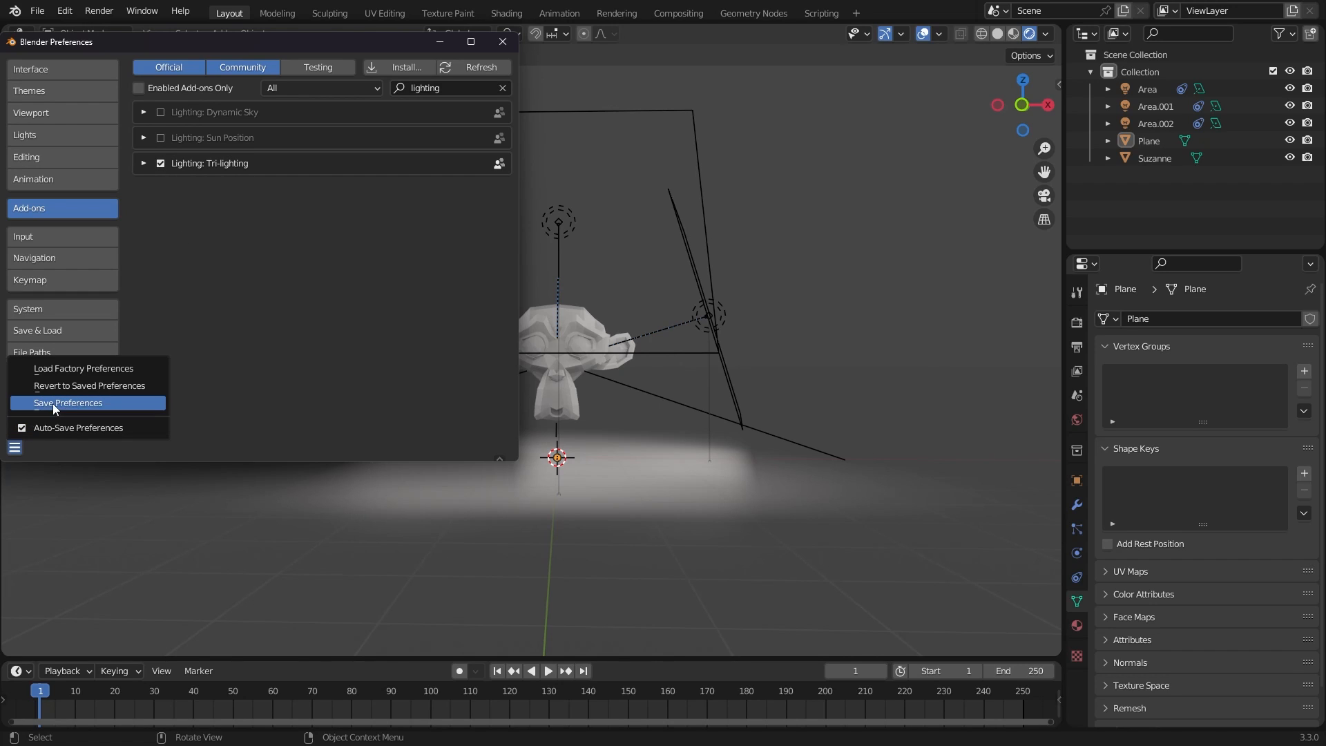
left_click(67, 403)
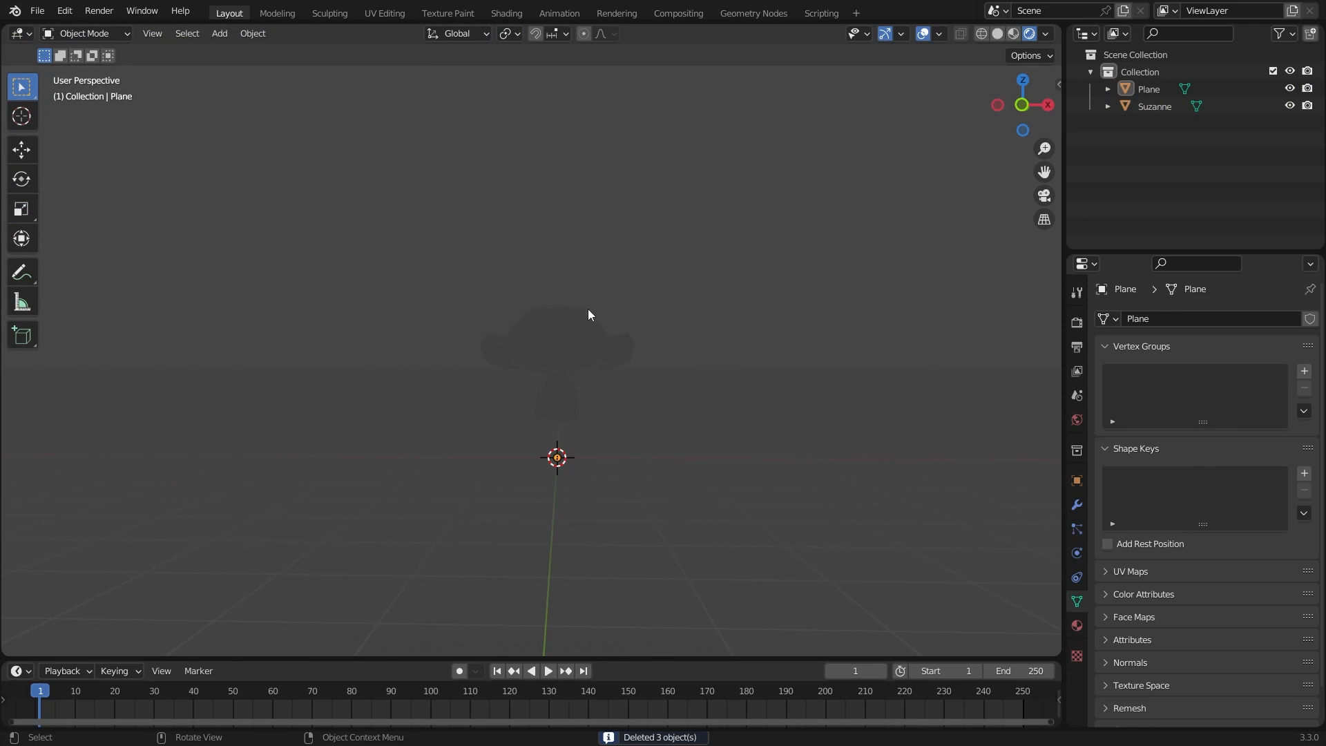
mouse_move(568, 347)
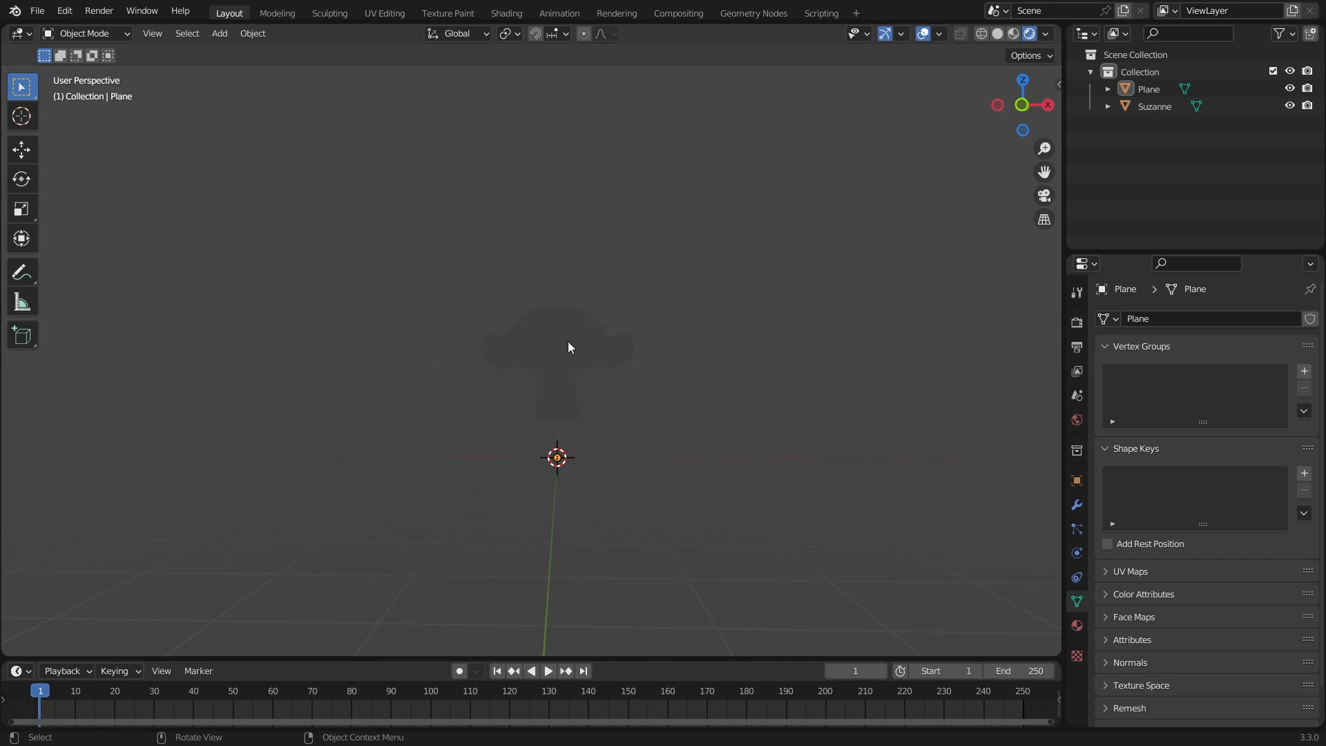
Step: Bring up the Shift+A add menu, now offering the 3 Point Lights option
key("shift+a")
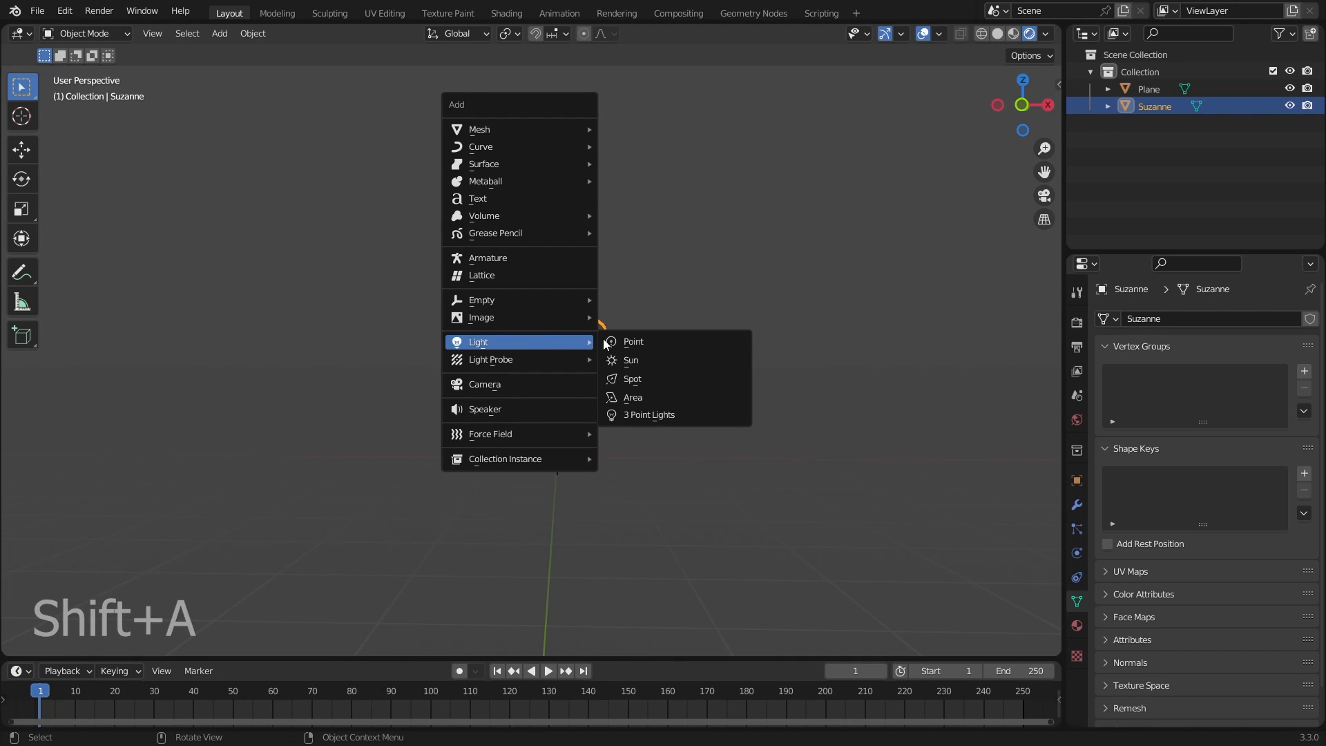
mouse_move(649, 414)
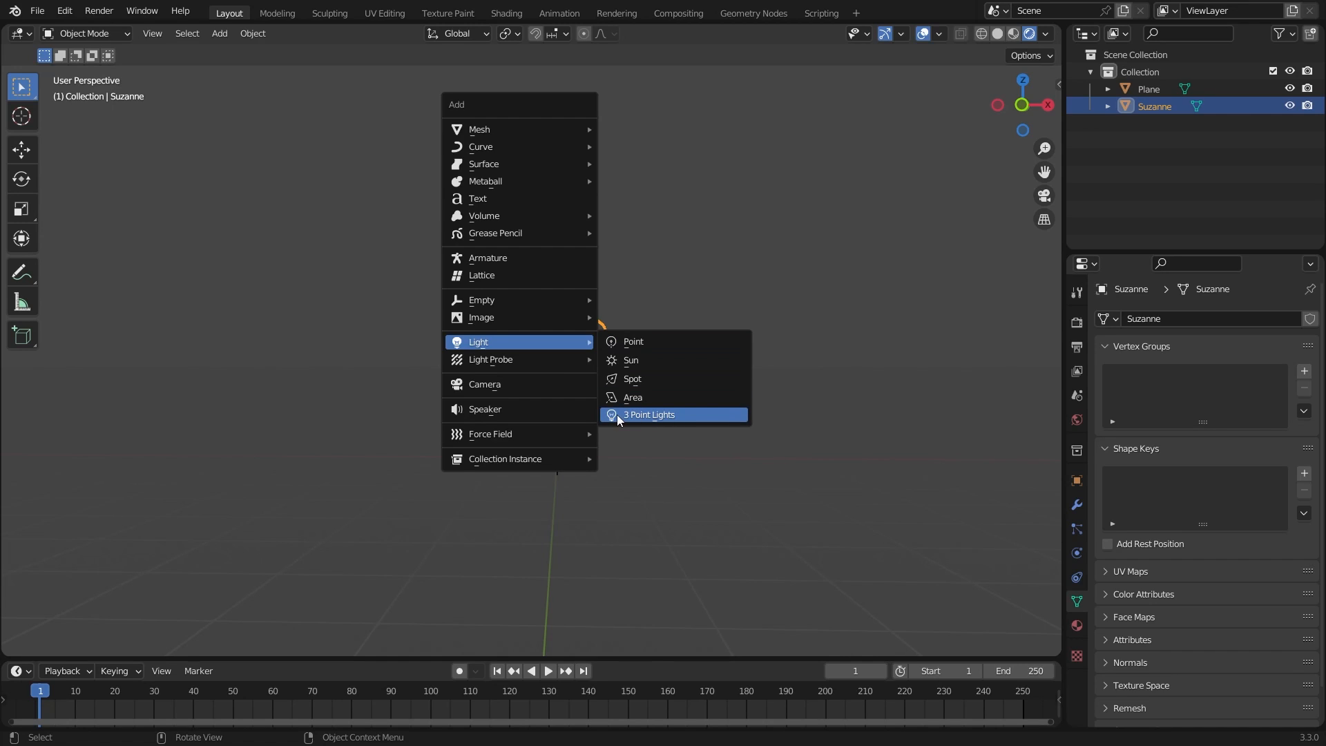
mouse_move(638, 419)
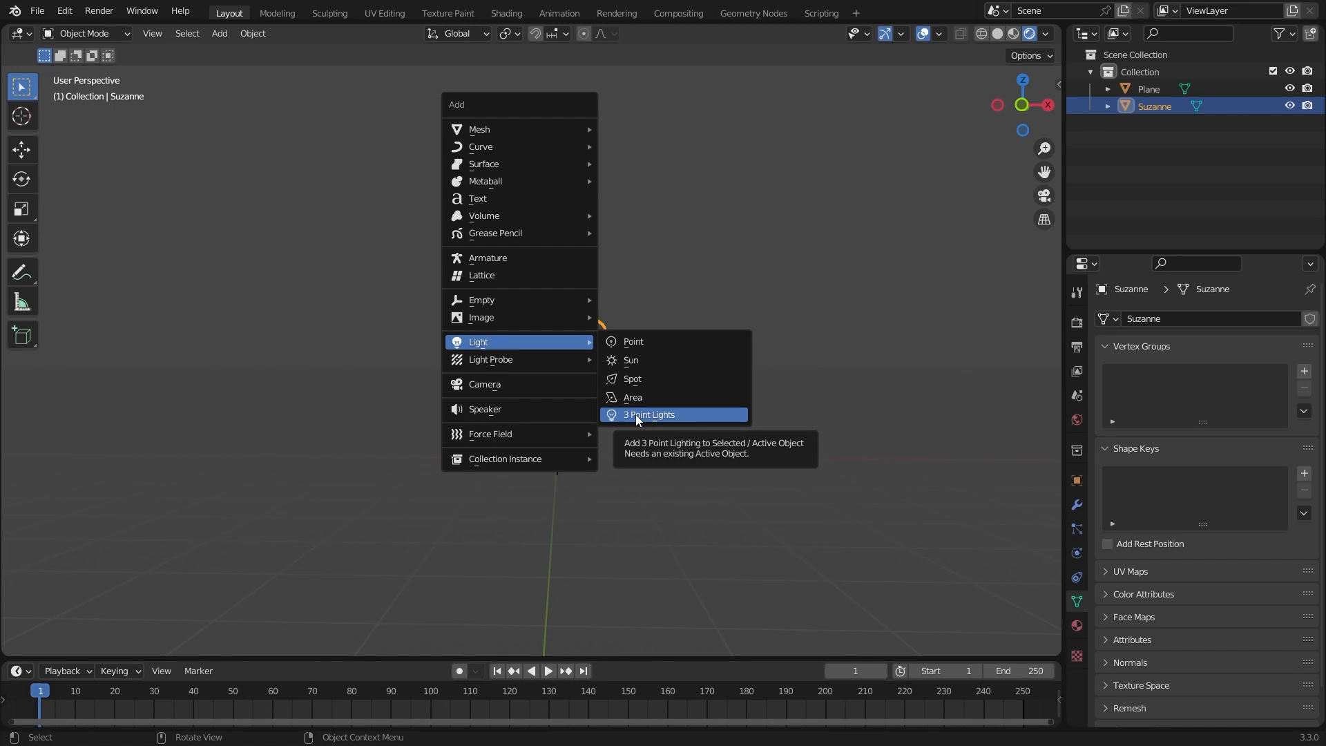
Step: Add 3 Point Lights, creating TriLamp Key, Fill, Back and a camera around Suzanne
left_click(648, 414)
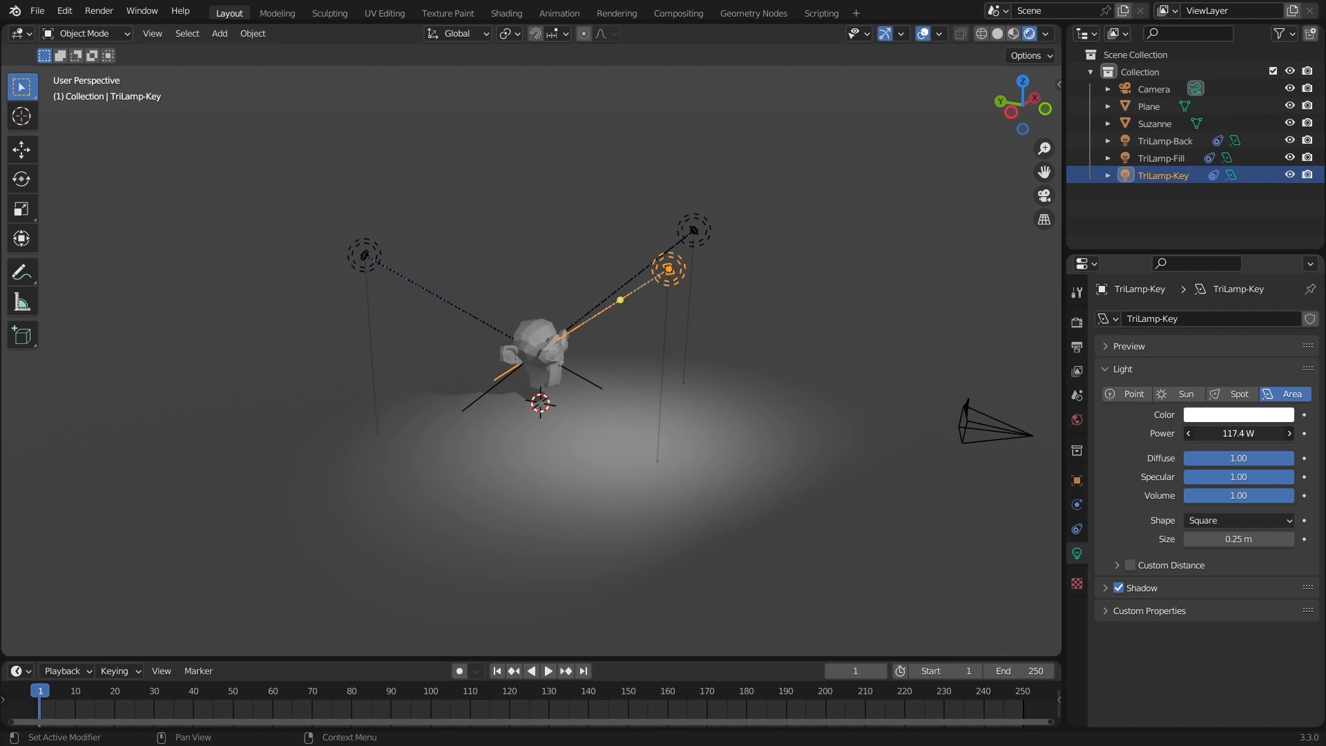
Step: Check TriLamp-Fill, then set TriLamp-Back's power from 1.5 W to 129.4 W
left_click(1163, 158)
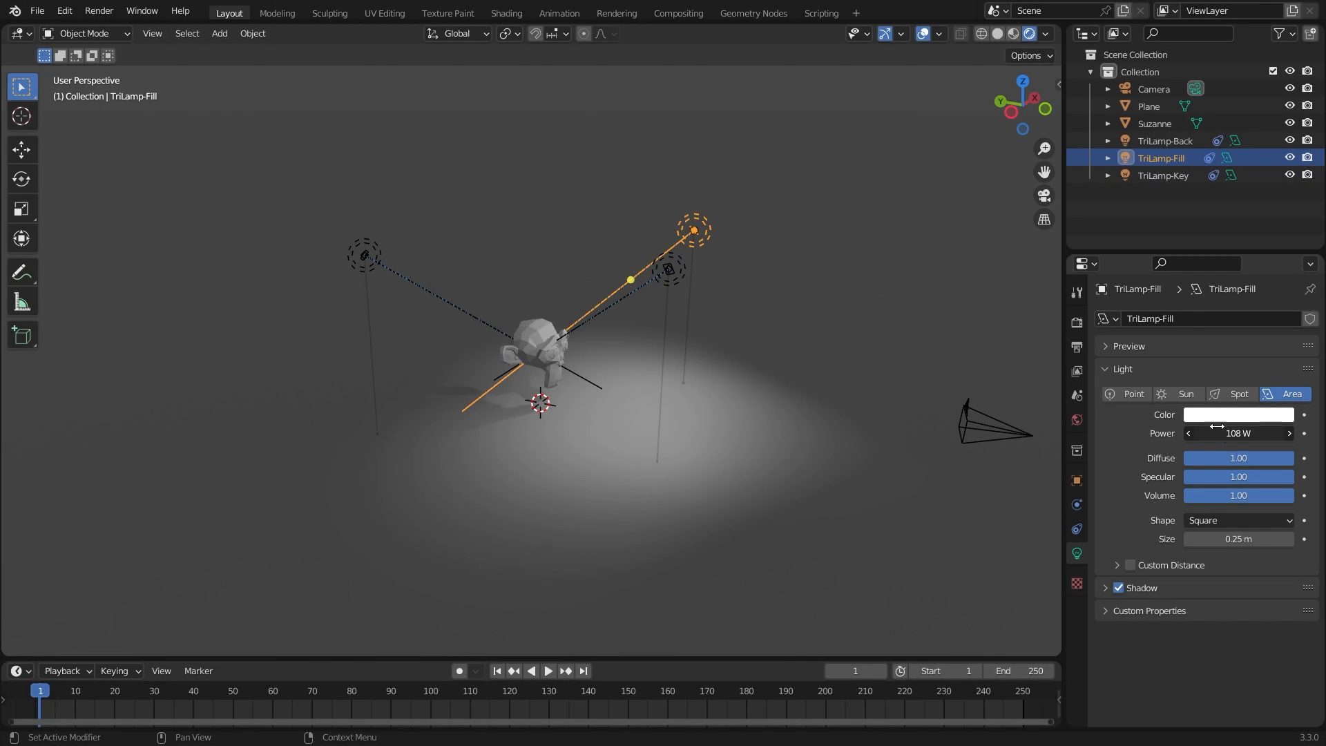
left_click(1165, 141)
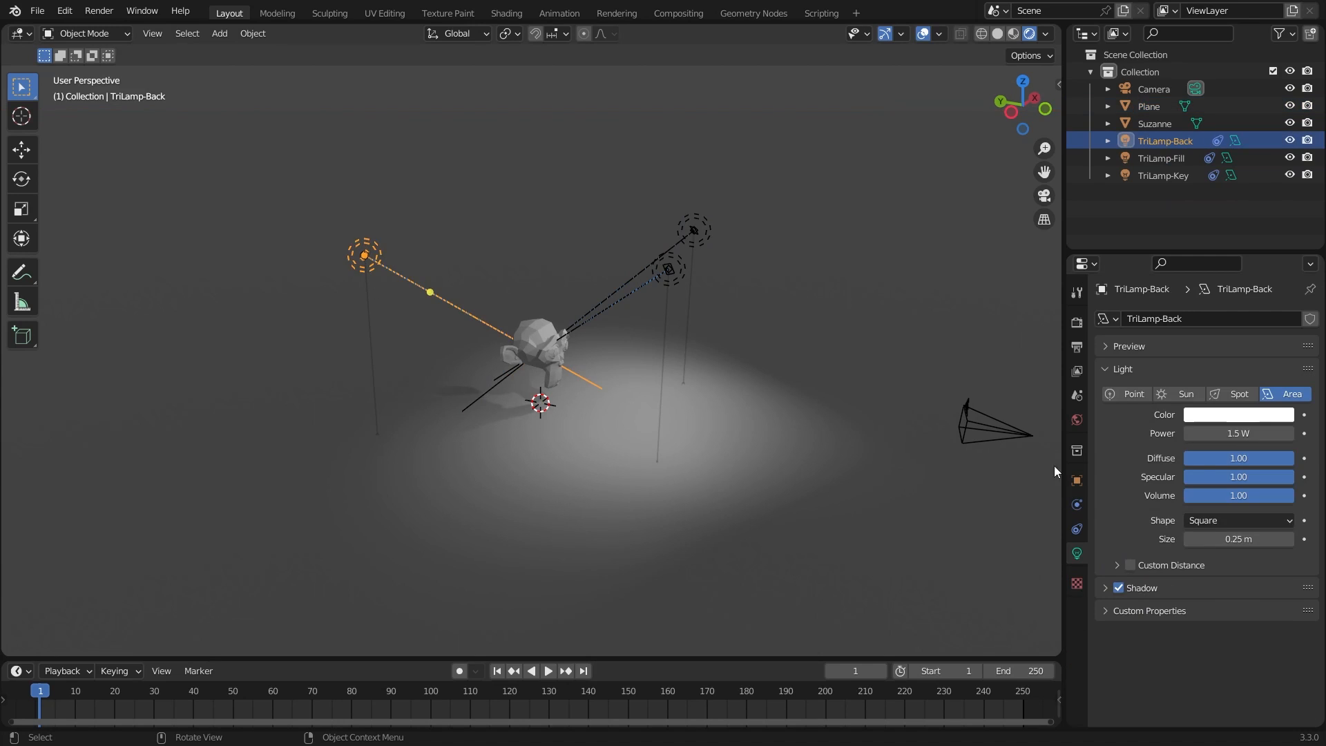
left_click_drag(1238, 433, 1238, 432)
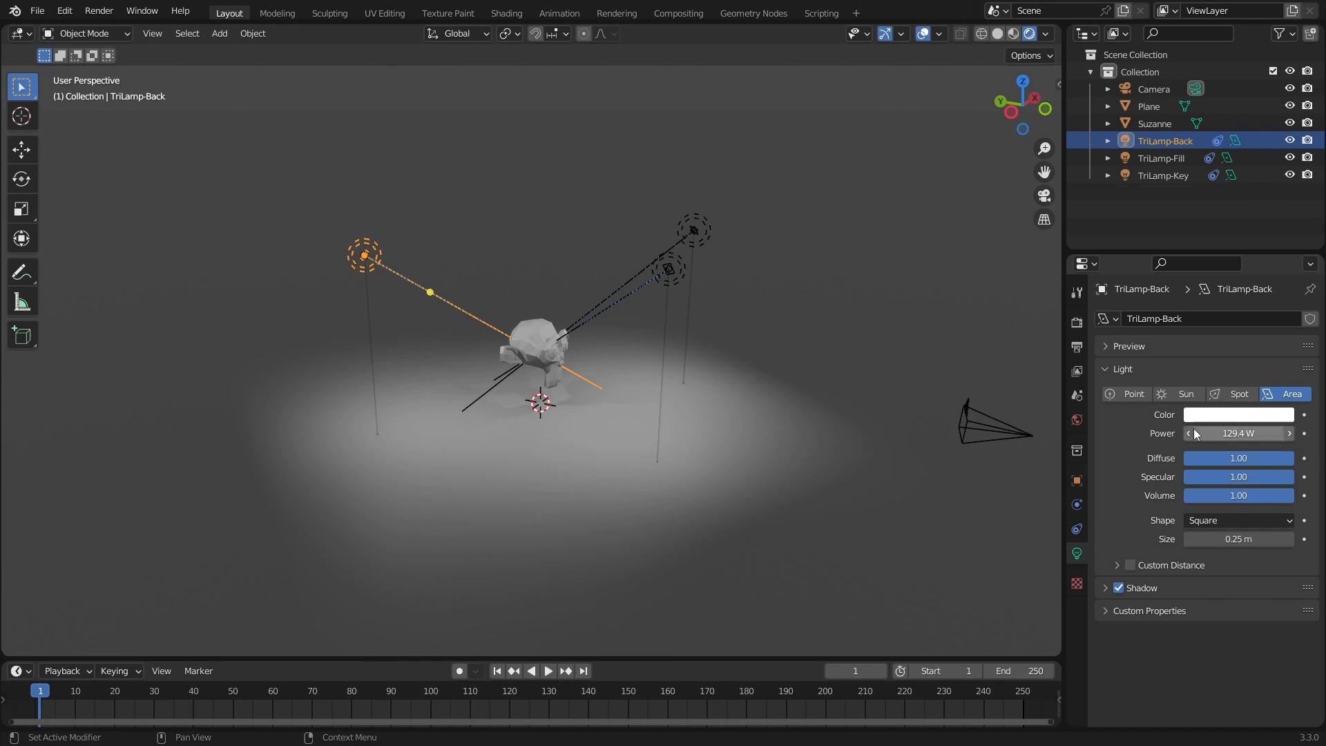